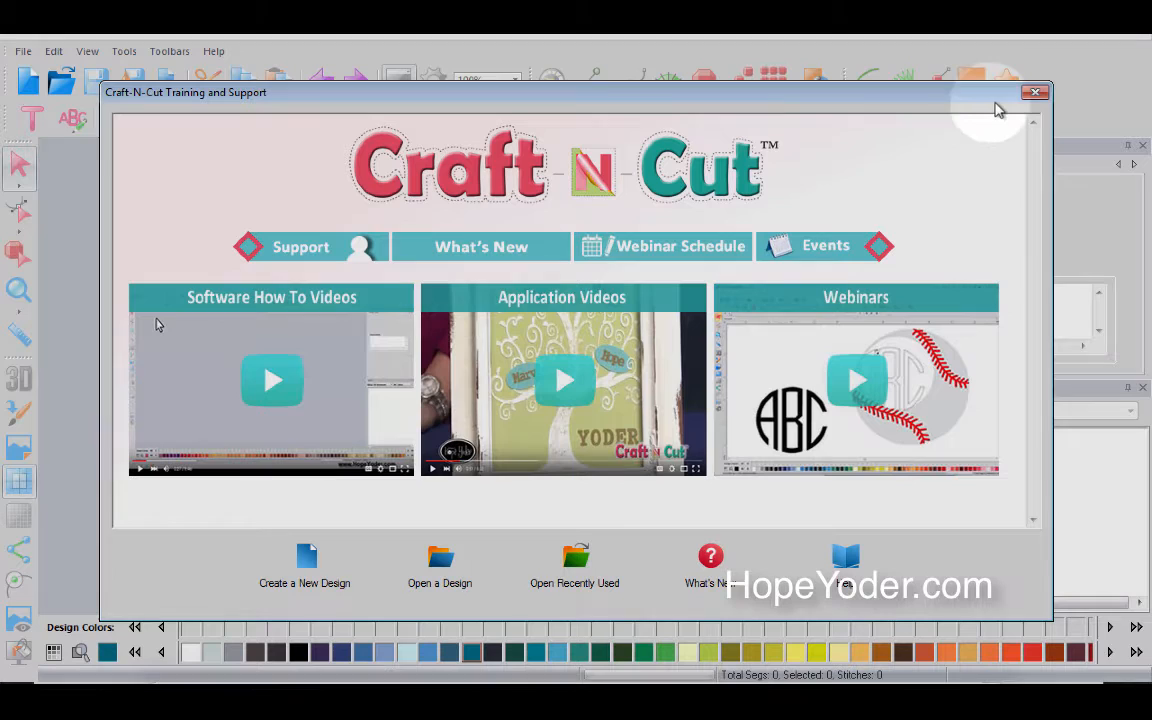
Close the Training and Support window and start a new blank design.
{"action": "left_click", "coordinate": [1036, 92]}
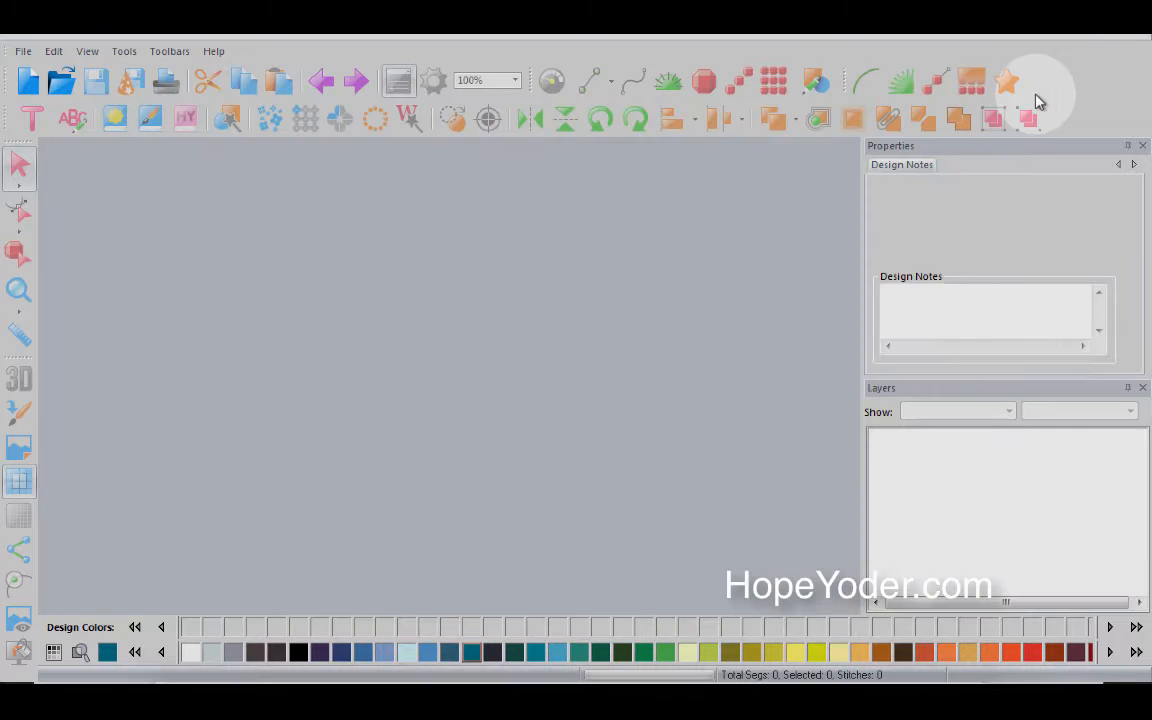
{"action": "left_click", "coordinate": [28, 80]}
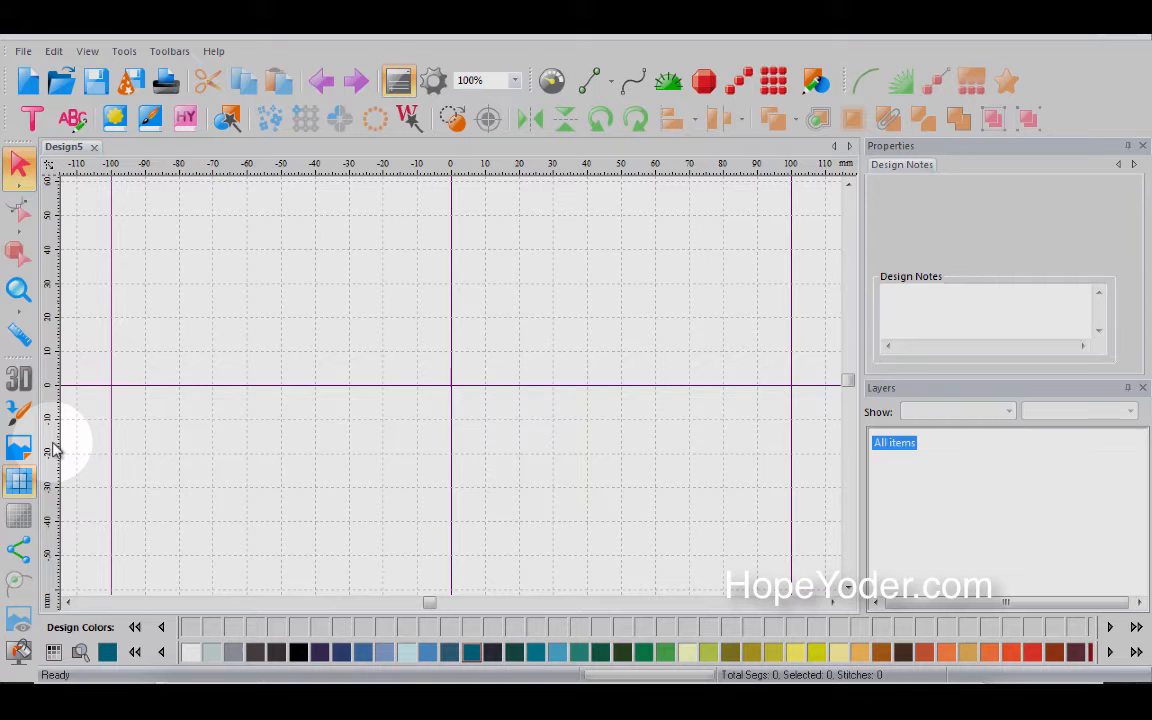
{"action": "mouse_move", "coordinate": [164, 292]}
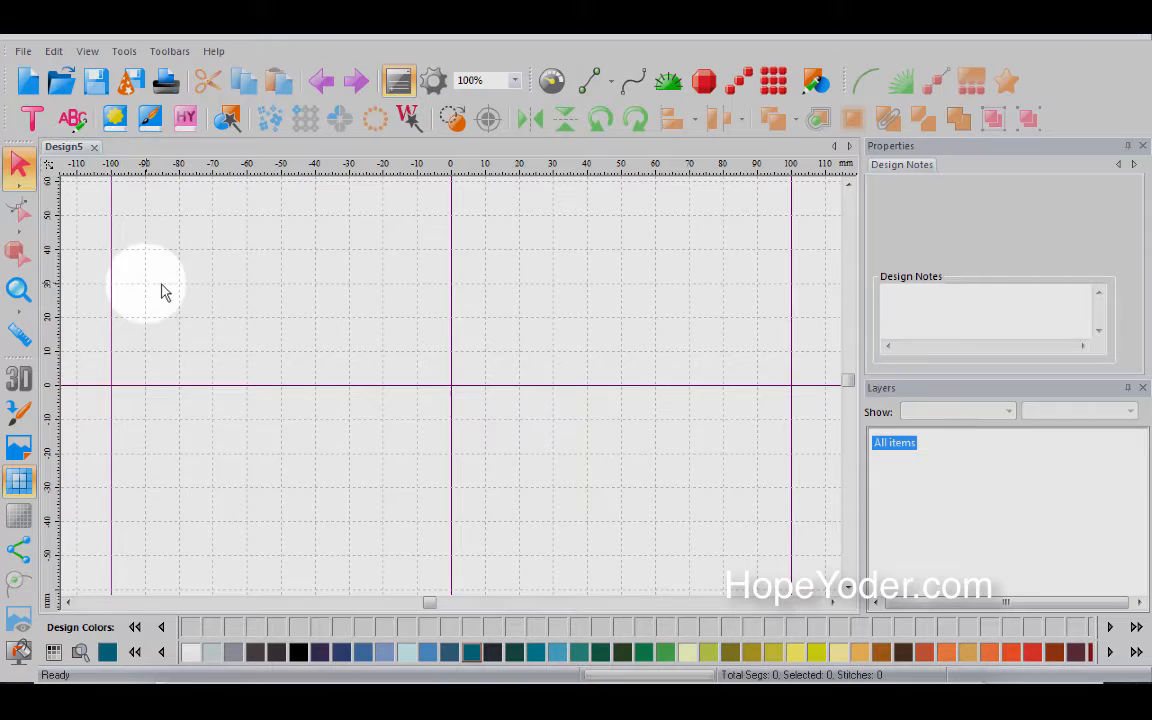
{"action": "left_click", "coordinate": [20, 482]}
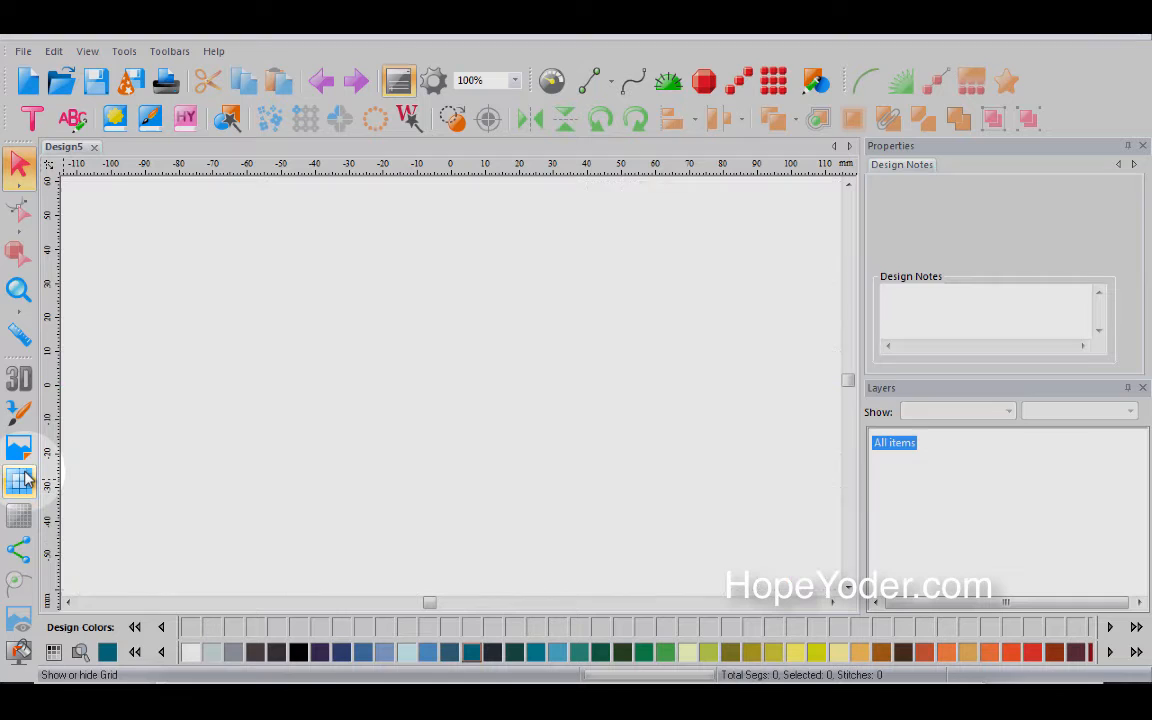
{"action": "left_click", "coordinate": [20, 482]}
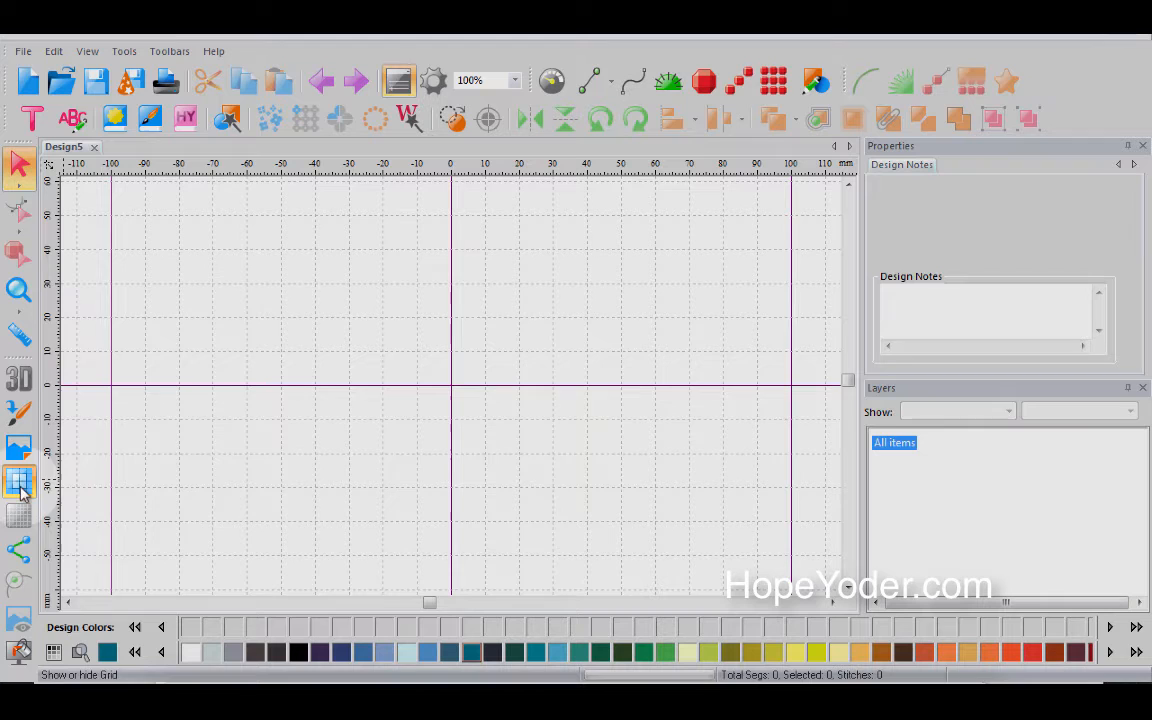
{"action": "left_click", "coordinate": [20, 482]}
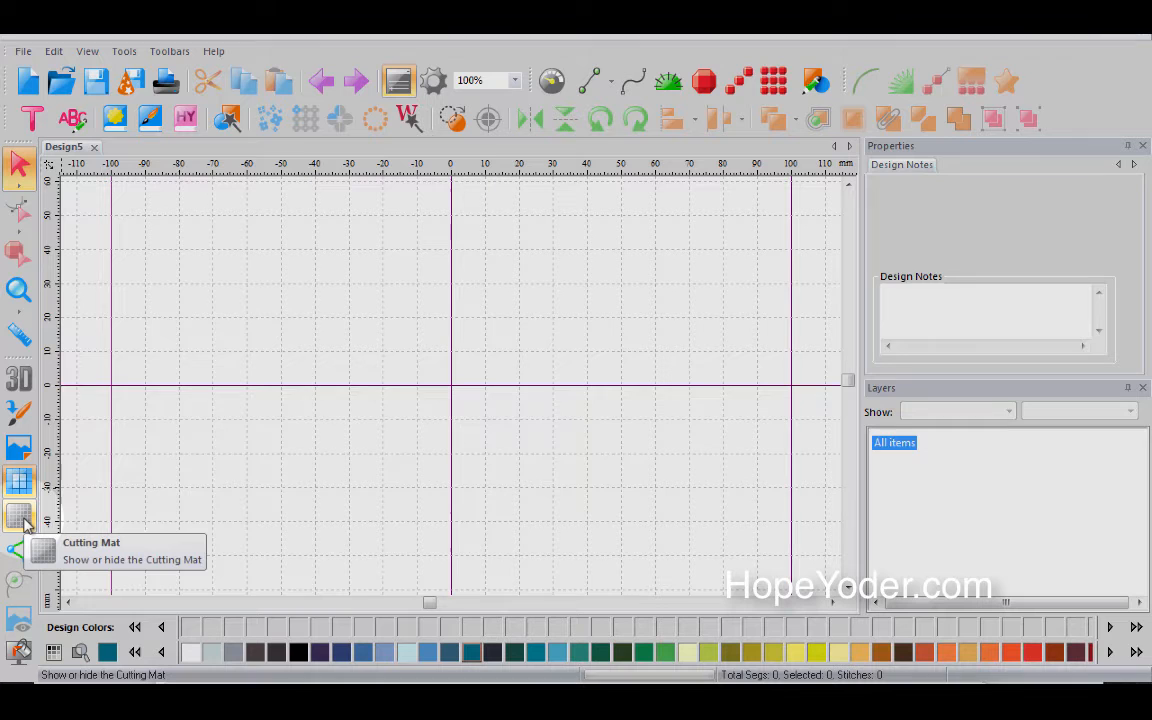
Show the cutting mat with the grid off, try a Custom mat, then keep Brother 12x12 in.
{"action": "left_click", "coordinate": [20, 518]}
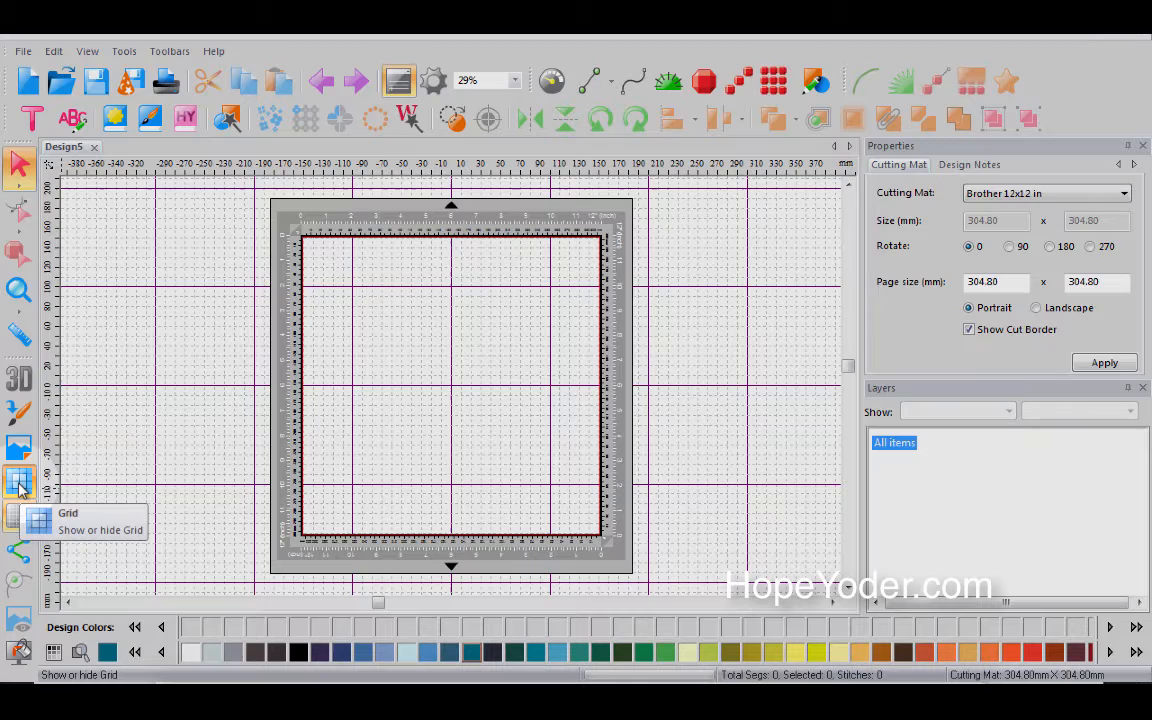
{"action": "left_click", "coordinate": [20, 486]}
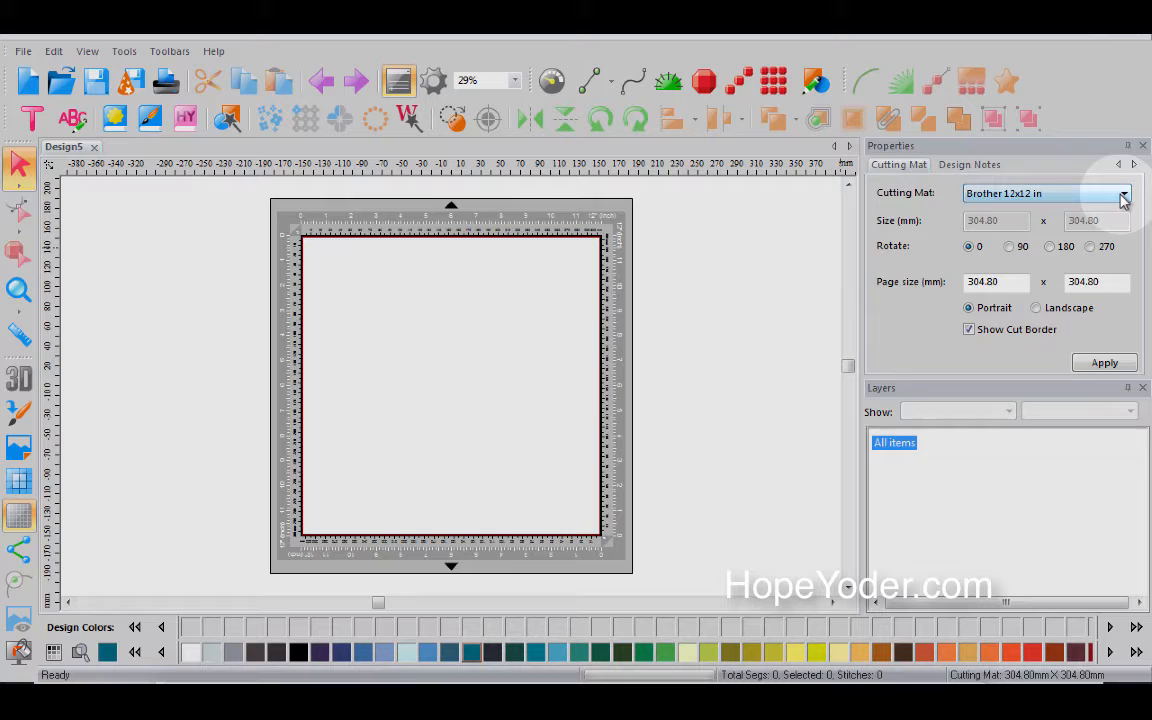
{"action": "left_click", "coordinate": [1124, 192]}
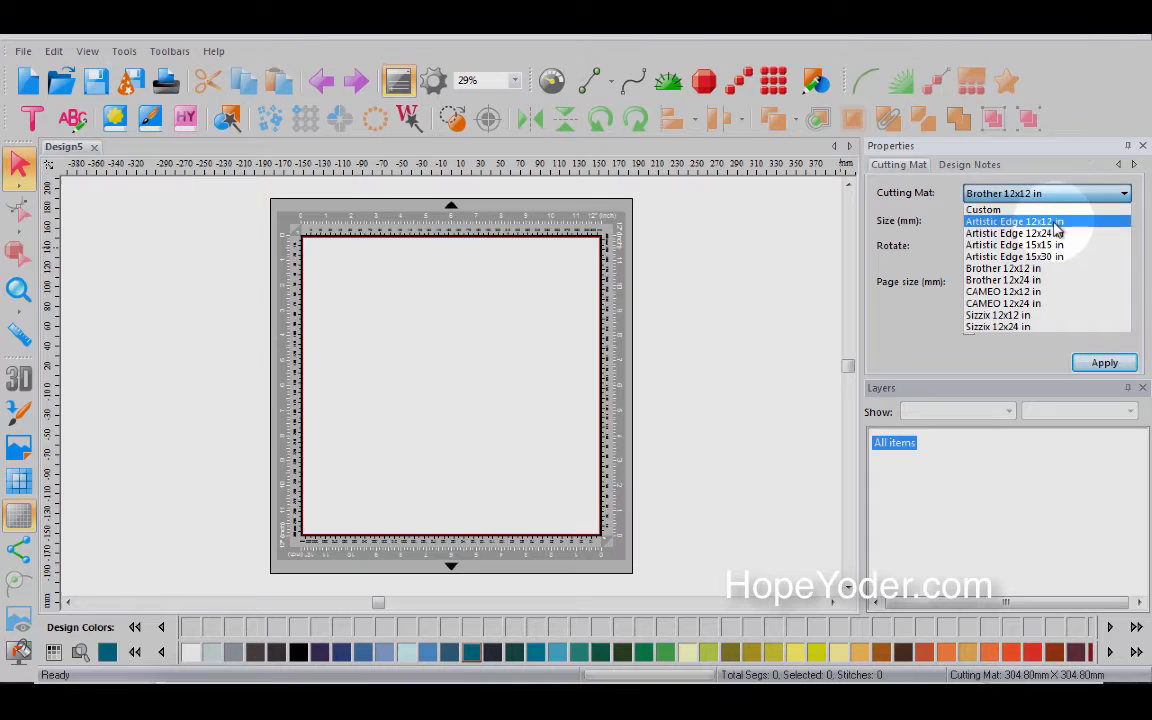
{"action": "mouse_move", "coordinate": [1048, 256]}
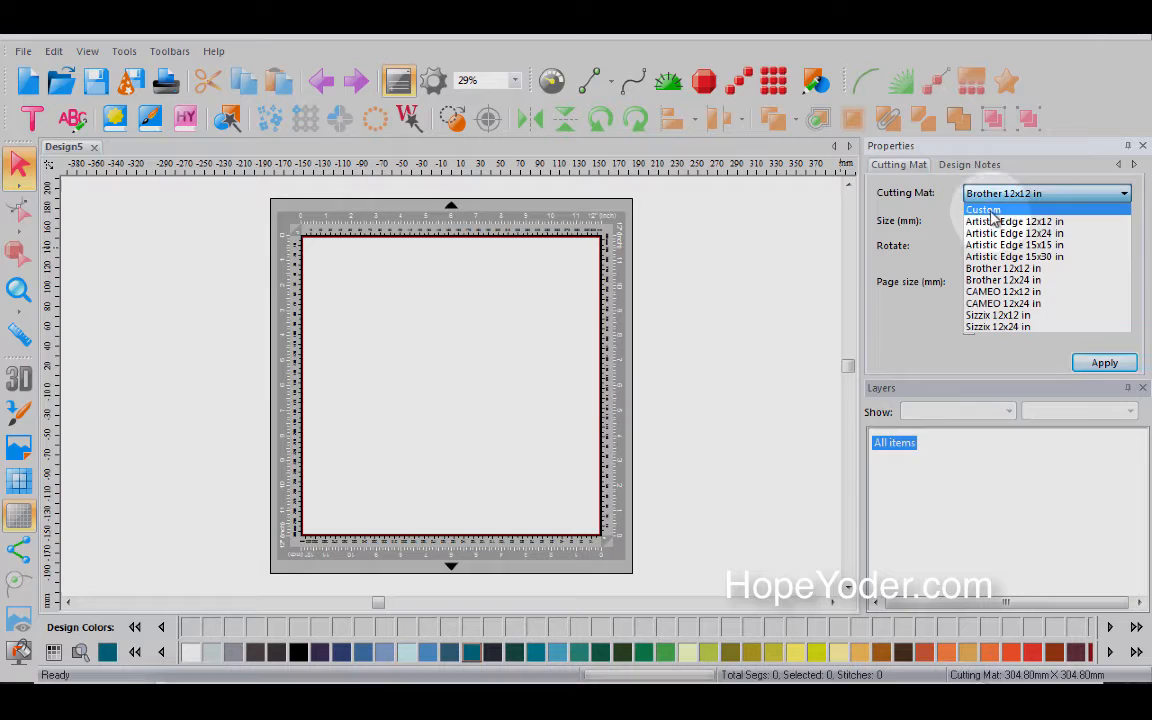
{"action": "left_click", "coordinate": [982, 210]}
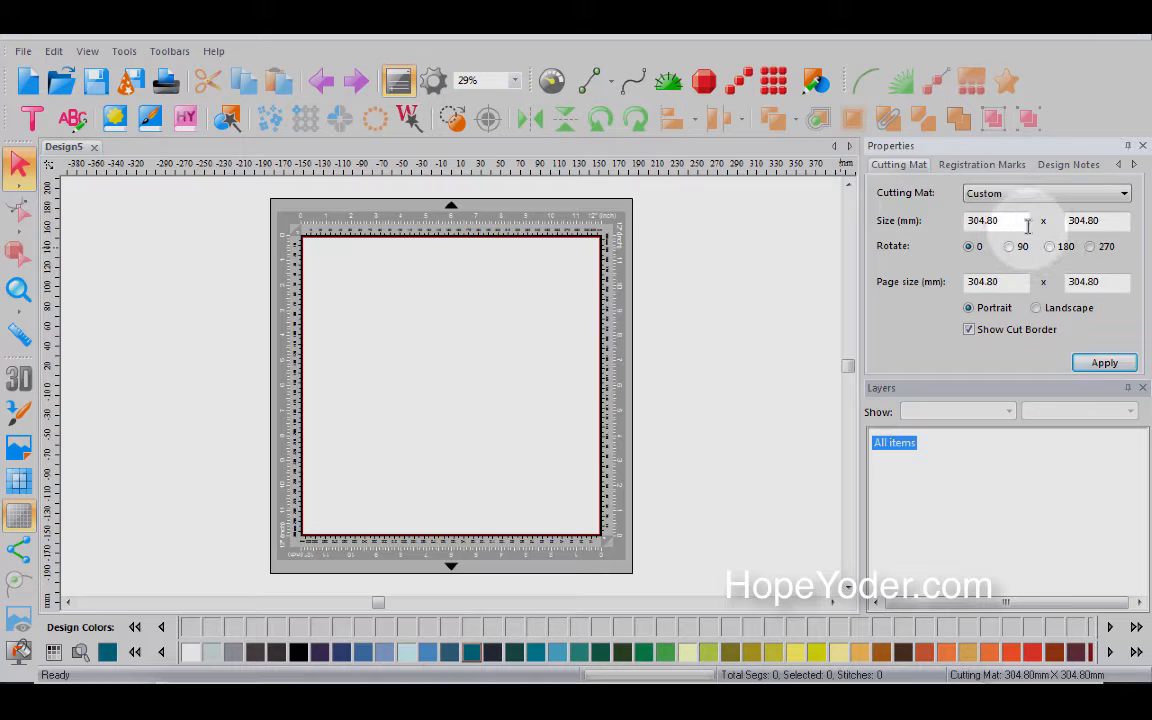
{"action": "left_click", "coordinate": [1044, 192]}
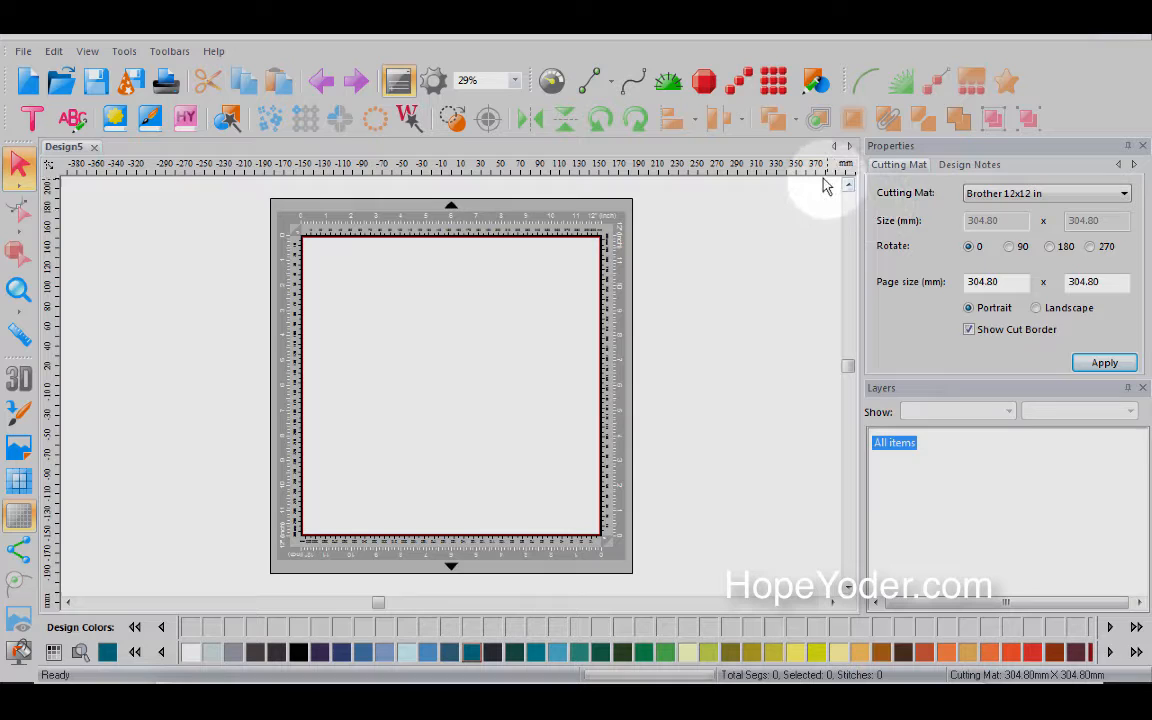
Switch the ruler units to inches and choose the Brother 12x24 in cutting mat.
{"action": "right_click", "coordinate": [820, 176]}
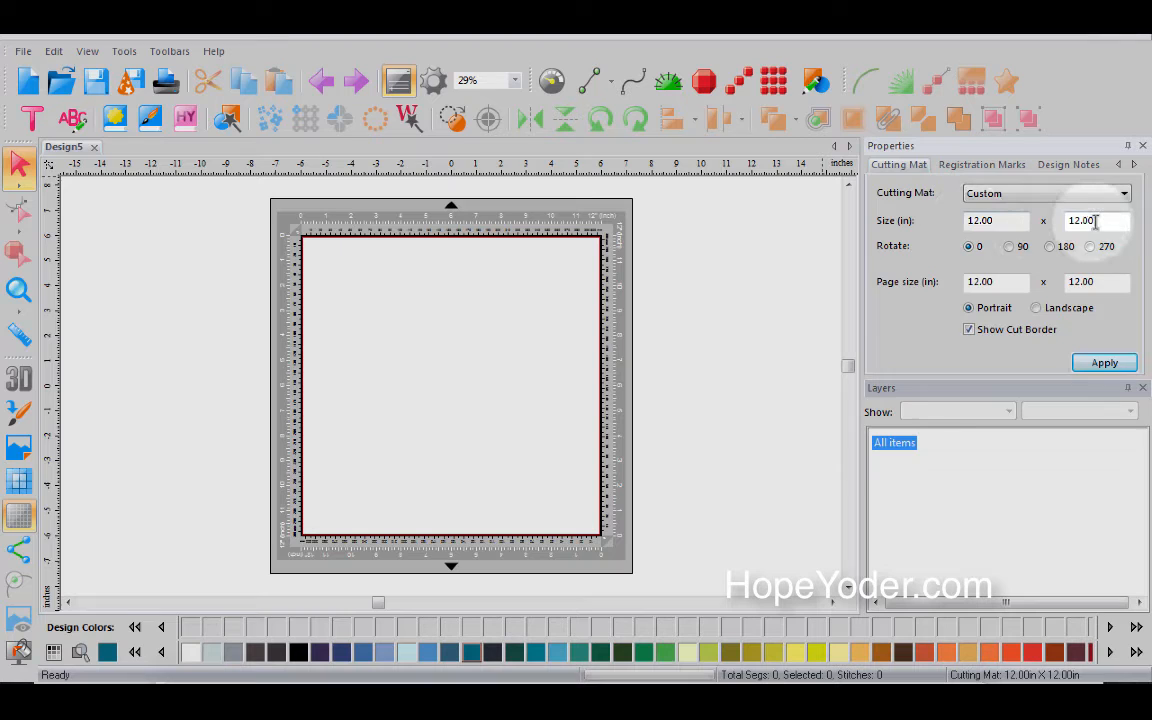
{"action": "left_click", "coordinate": [1124, 192]}
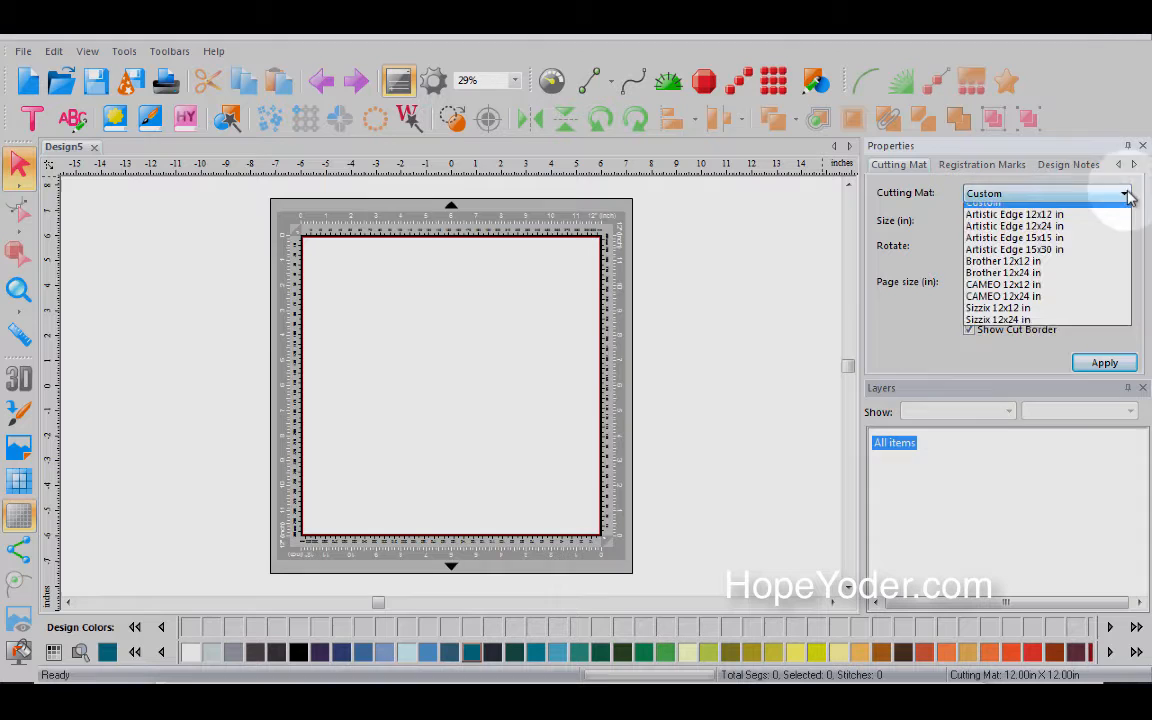
{"action": "left_click", "coordinate": [1004, 272]}
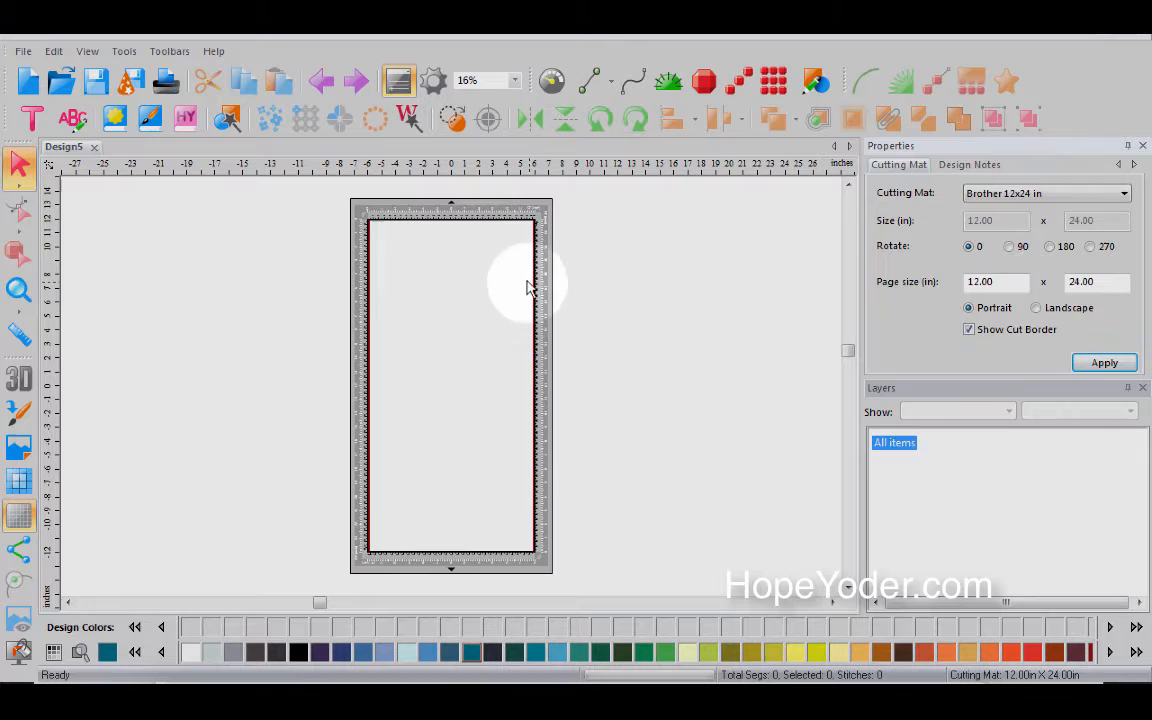
Set the page height to 15 inches, hiding and restoring the panels, and apply.
{"action": "type", "text": "15"}
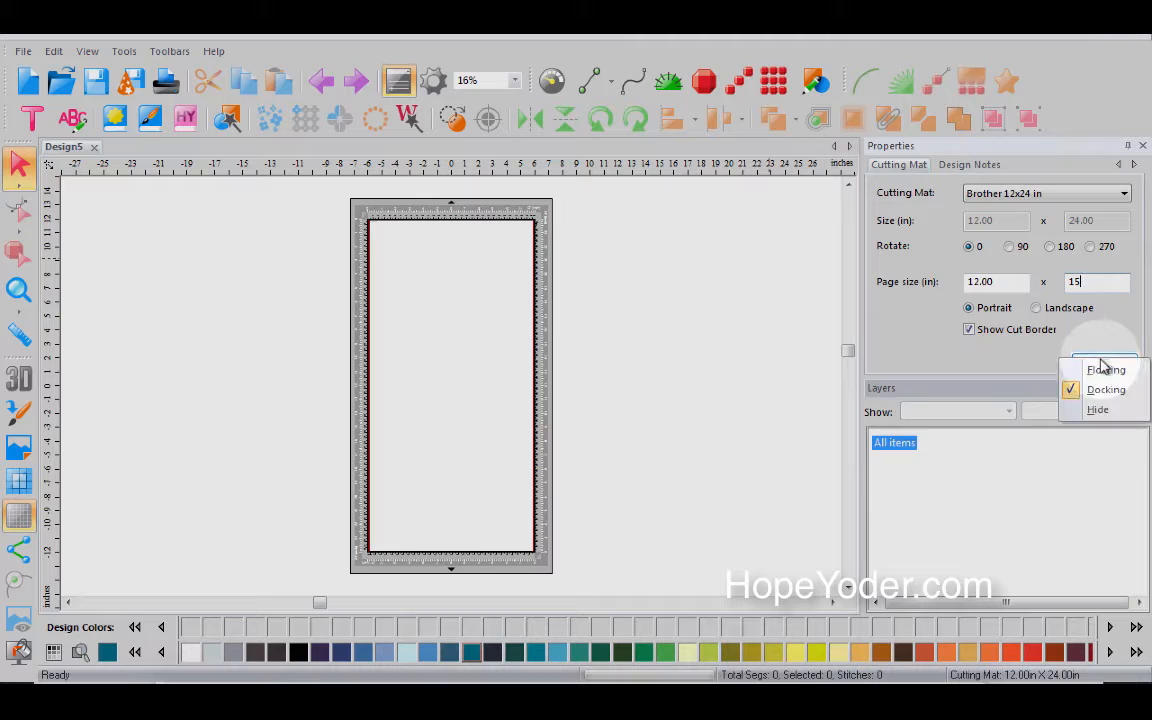
{"action": "left_click", "coordinate": [1098, 408]}
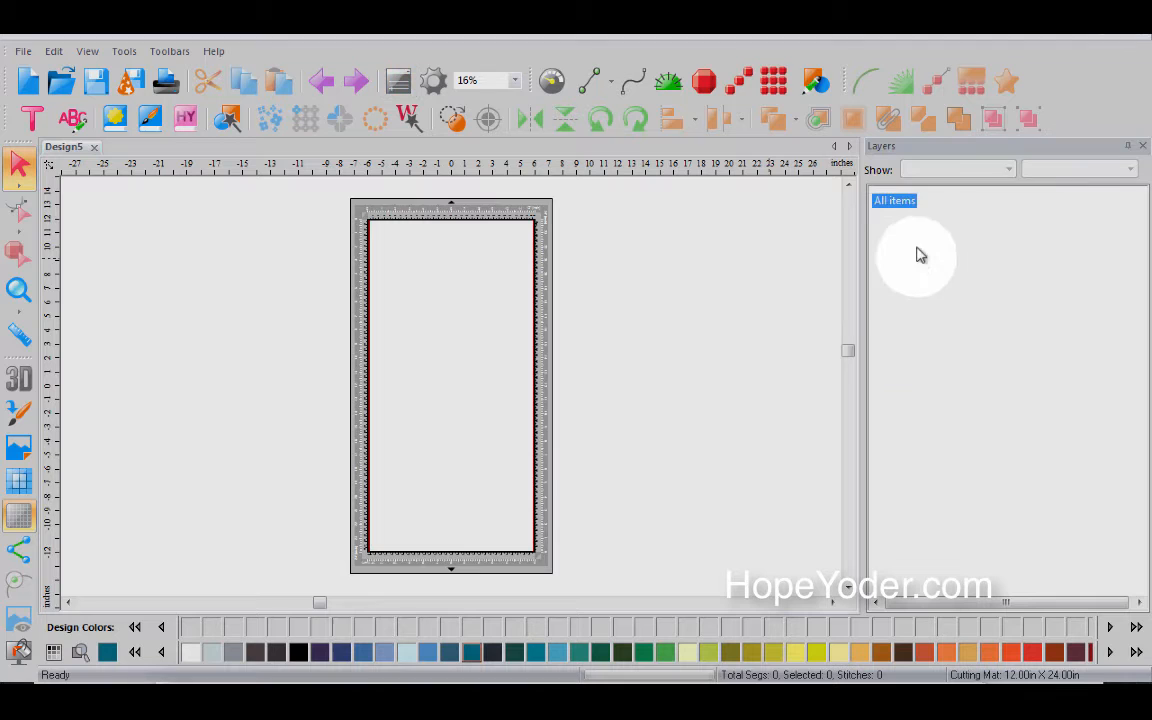
{"action": "left_click", "coordinate": [124, 52]}
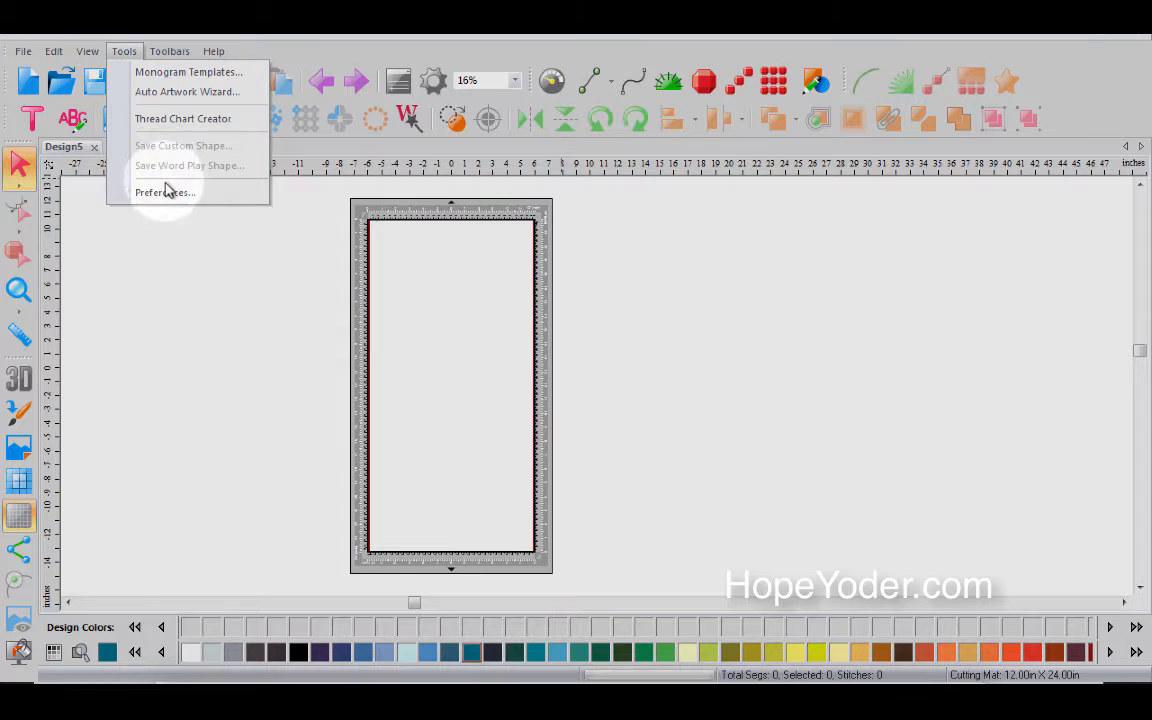
{"action": "left_click", "coordinate": [164, 192]}
{"action": "type", "text": "15"}
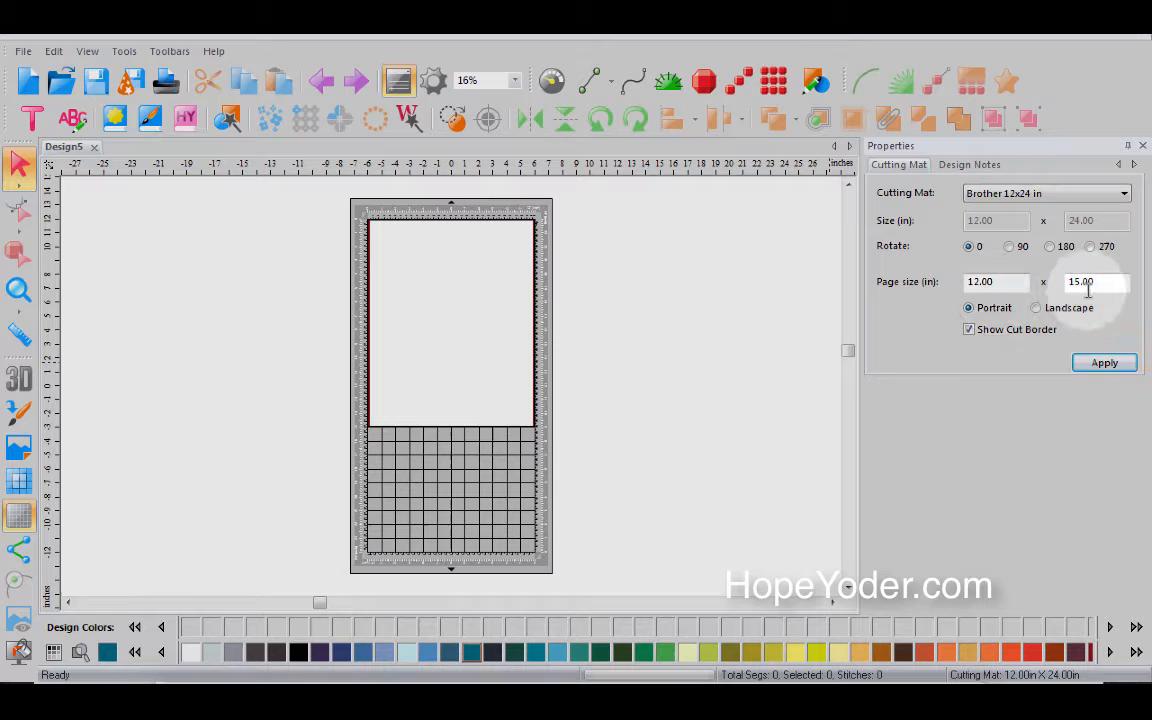
Turn off the cut border and remove the cutting mat so only the blank canvas remains.
{"action": "left_click", "coordinate": [1036, 308]}
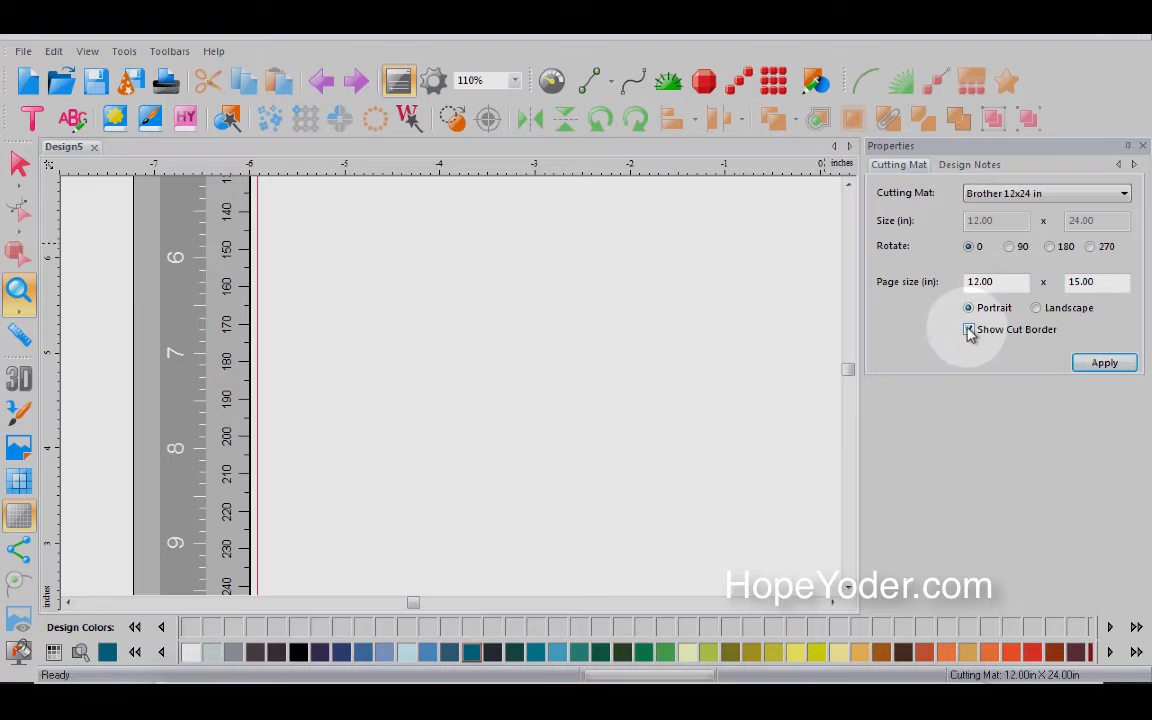
{"action": "left_click", "coordinate": [968, 328]}
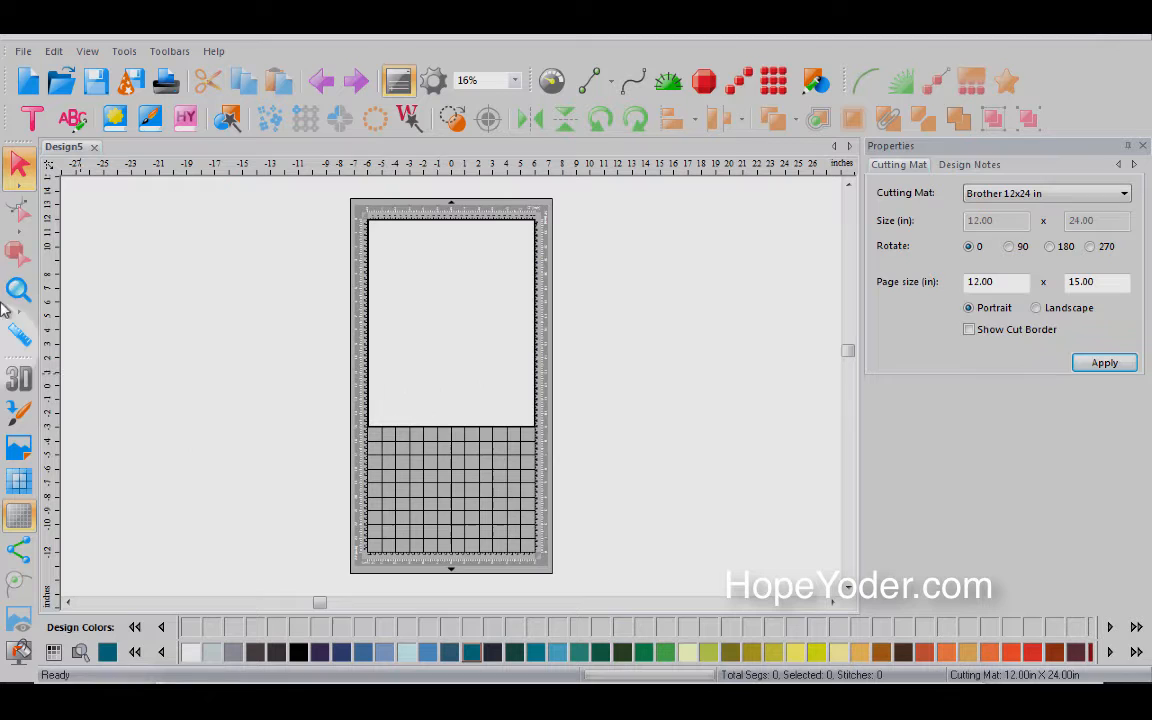
{"action": "left_click", "coordinate": [1104, 364]}
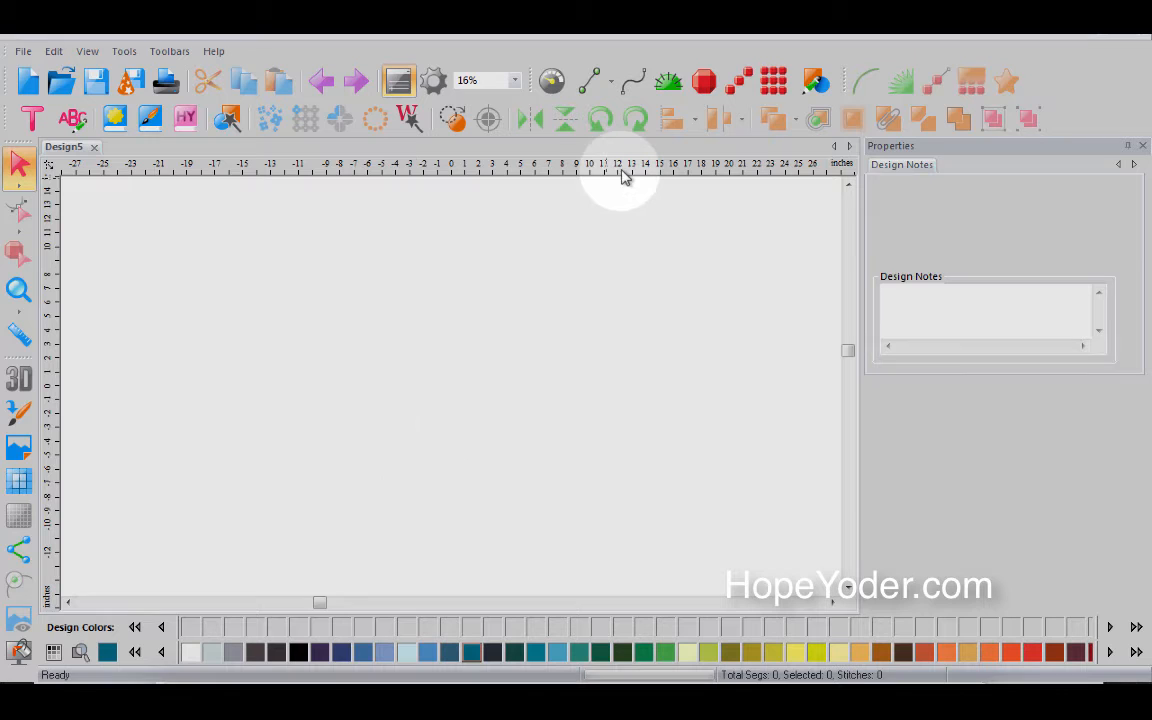
Switch the ruler to Metric millimetres and toggle Show Grid from its context menu.
{"action": "right_click", "coordinate": [842, 164]}
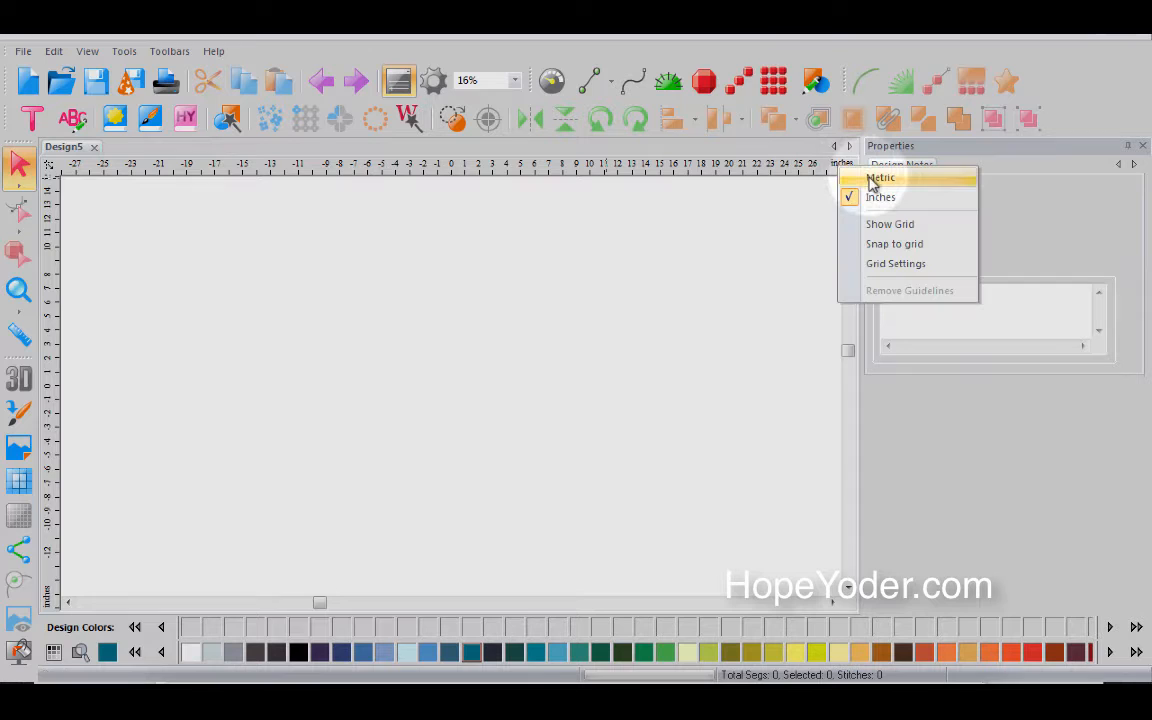
{"action": "left_click", "coordinate": [880, 176]}
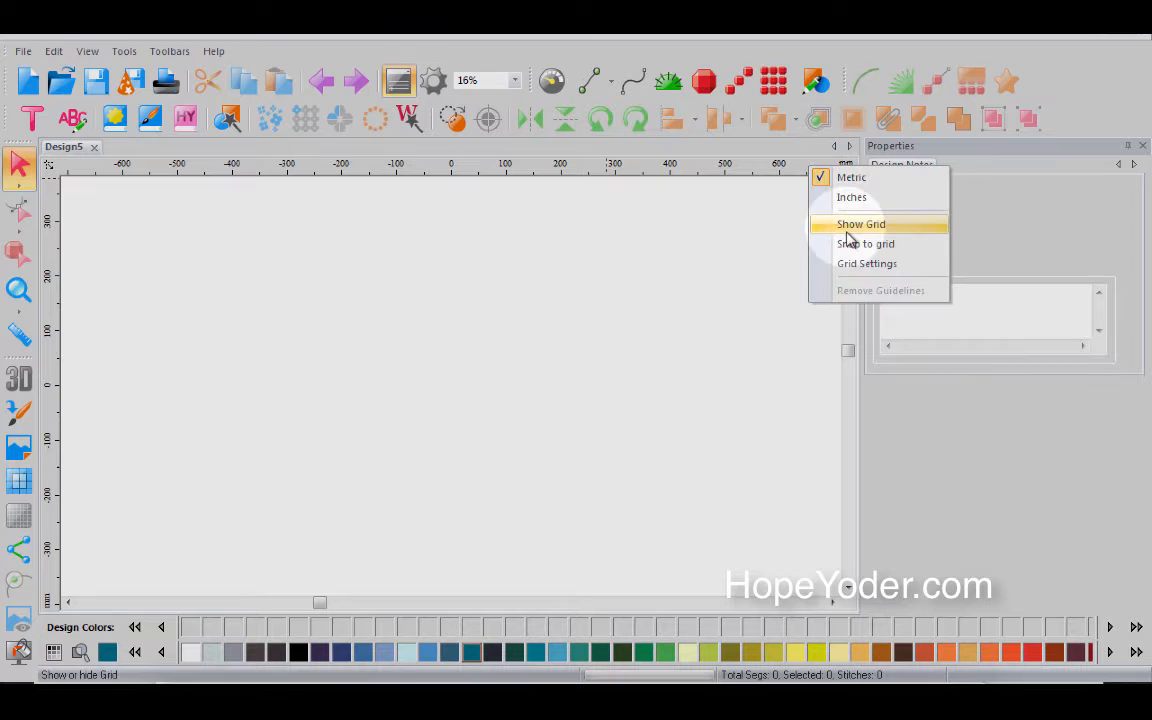
{"action": "left_click", "coordinate": [860, 224]}
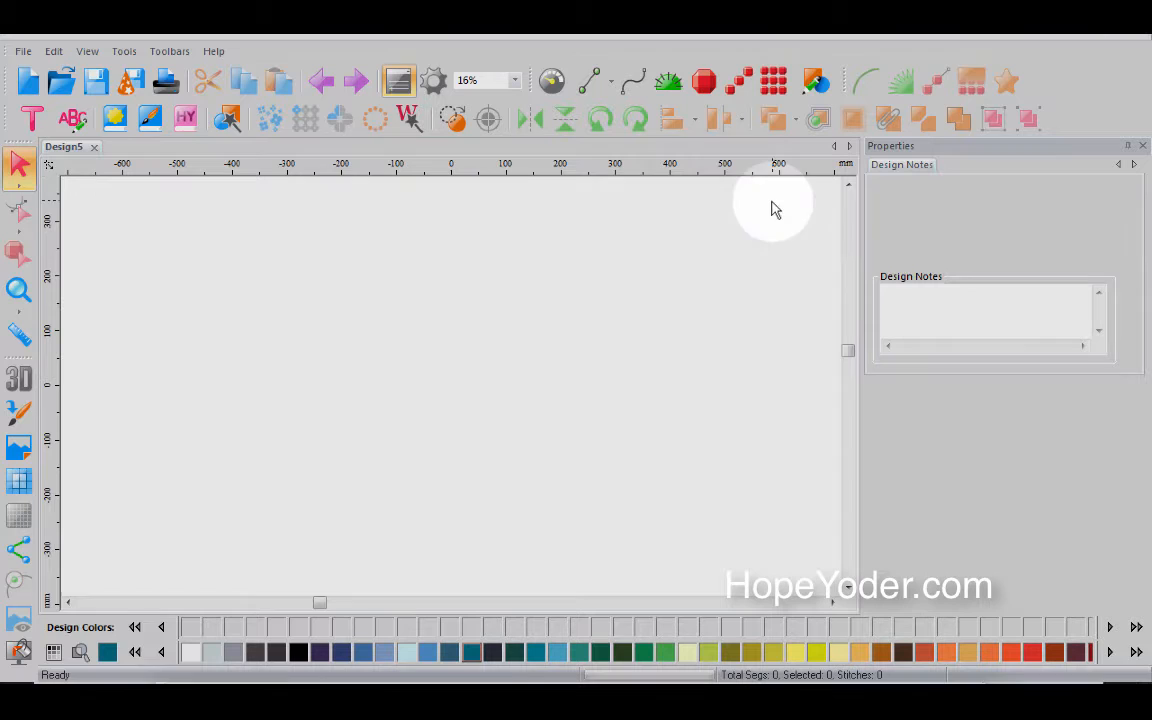
{"action": "left_click", "coordinate": [124, 52]}
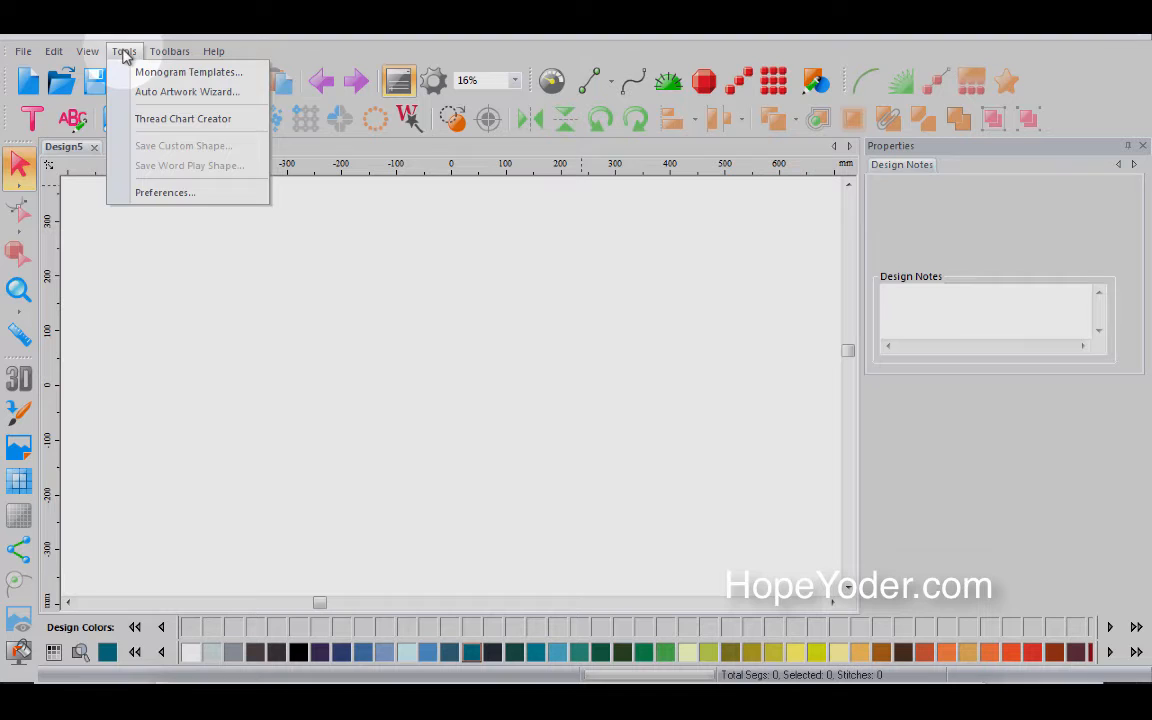
In Preferences > Formats, set PES machine format, Floriani Poly chart and colour match on loading.
{"action": "left_click", "coordinate": [164, 192]}
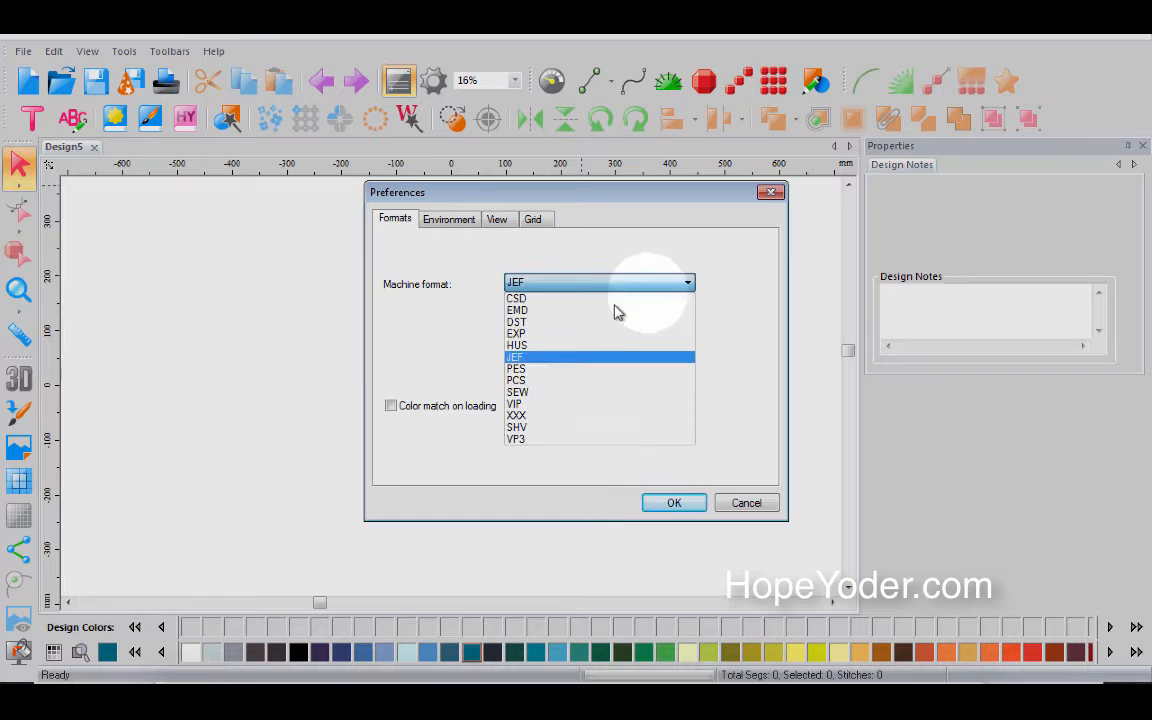
{"action": "left_click", "coordinate": [516, 368]}
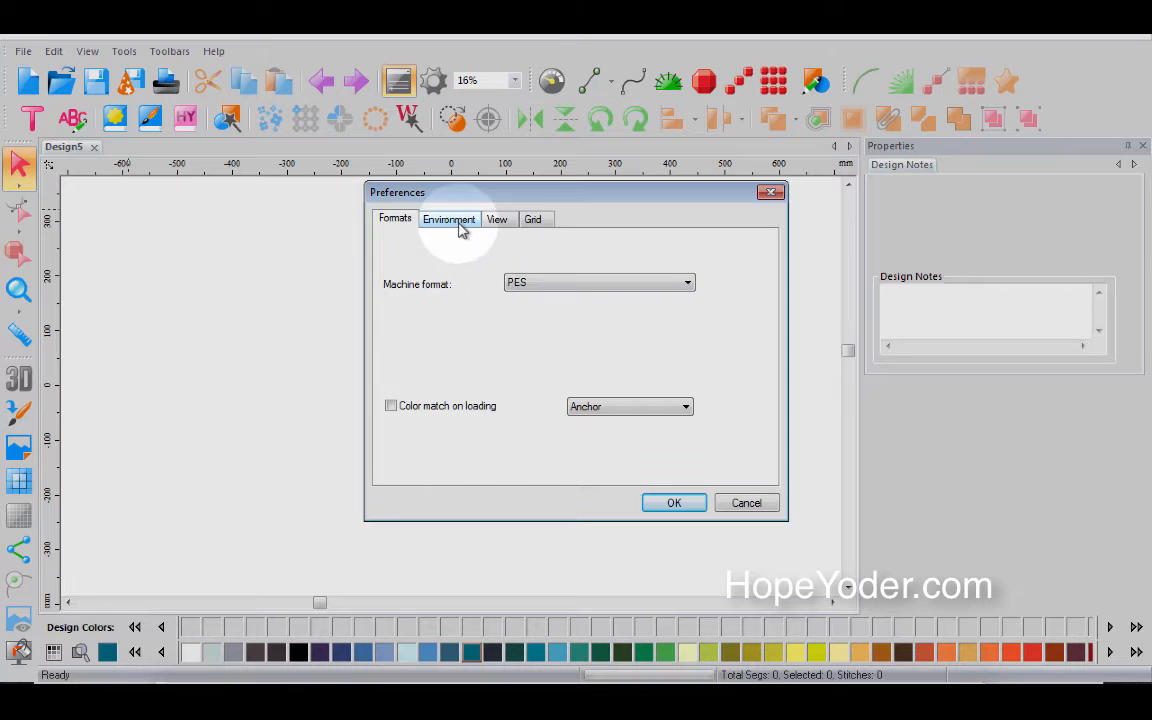
{"action": "left_click", "coordinate": [684, 406]}
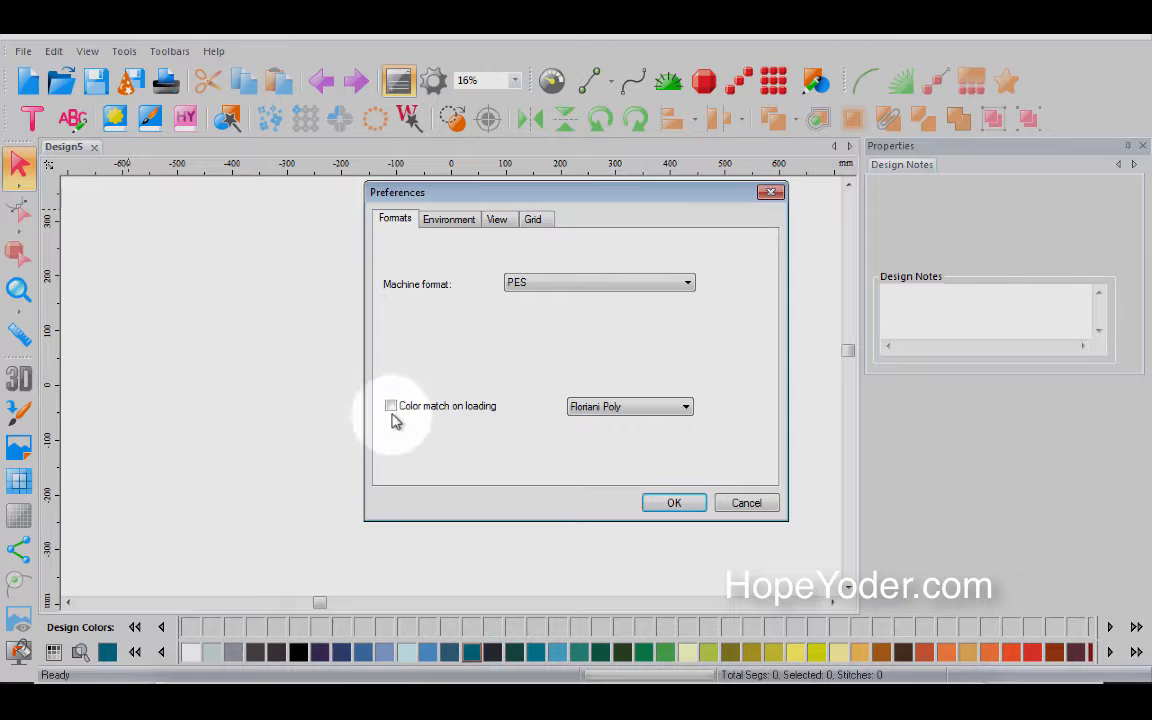
{"action": "left_click", "coordinate": [390, 404]}
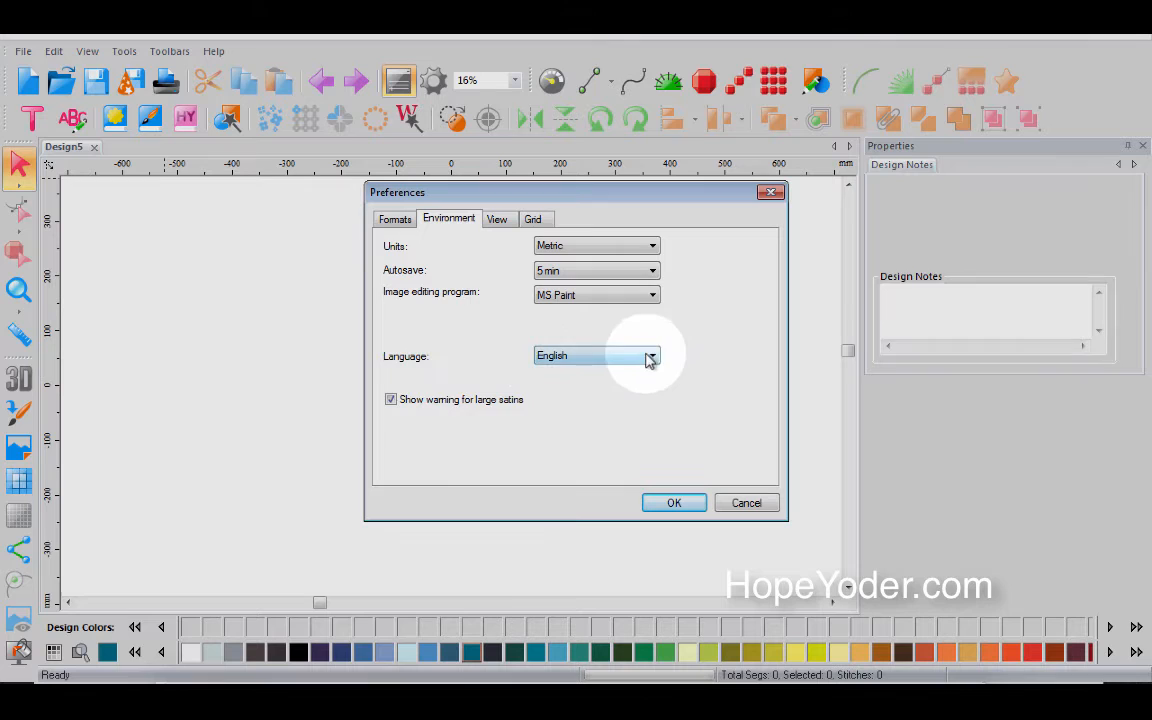
Place a letter A from the Alphabet custom shapes and pick a selection highlight colour in Preferences.
{"action": "left_click", "coordinate": [496, 218]}
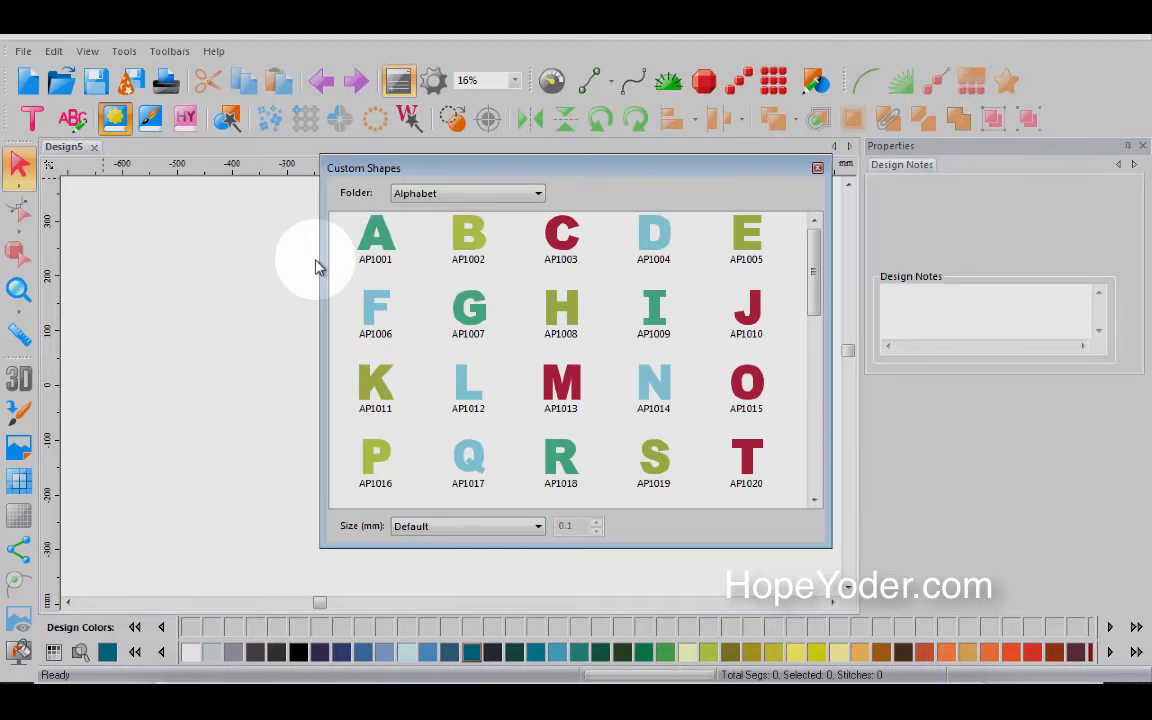
{"action": "left_click", "coordinate": [376, 236]}
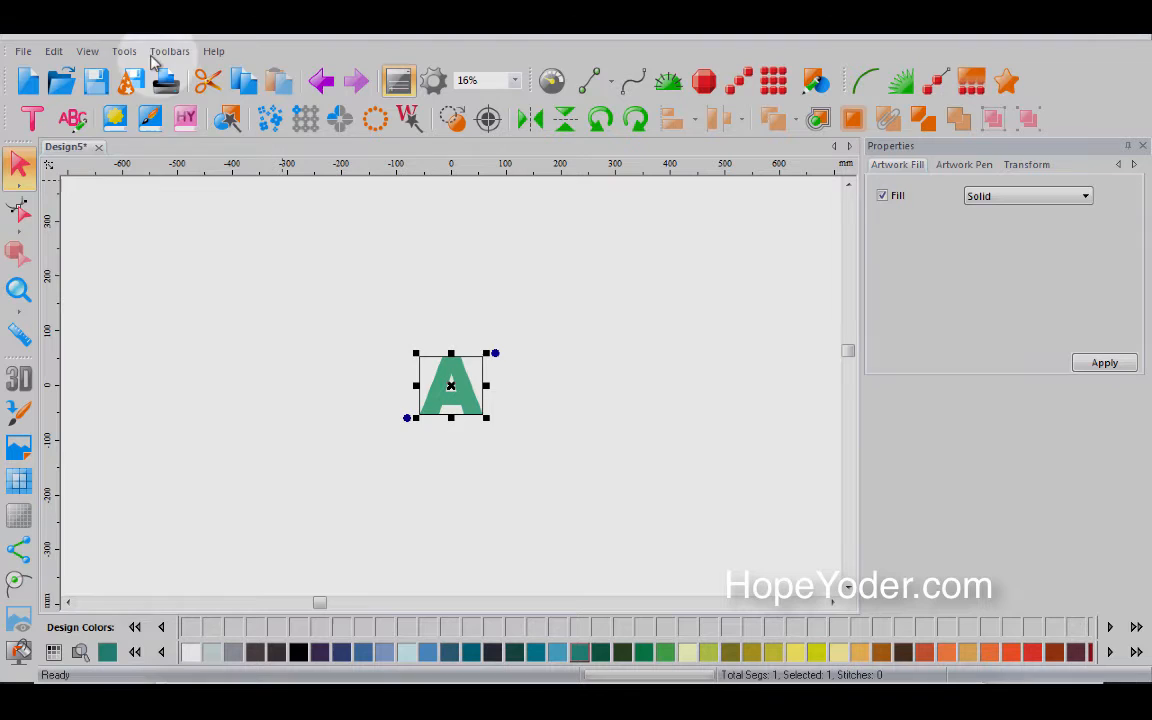
{"action": "left_click", "coordinate": [550, 256]}
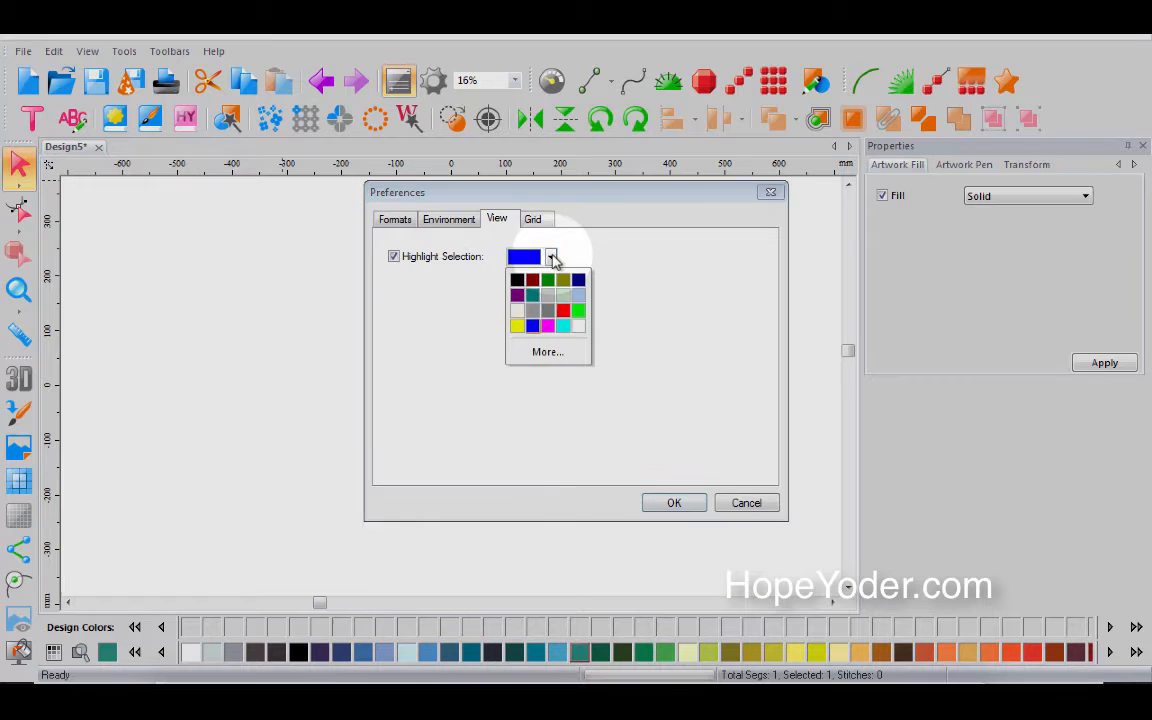
{"action": "left_click", "coordinate": [674, 502]}
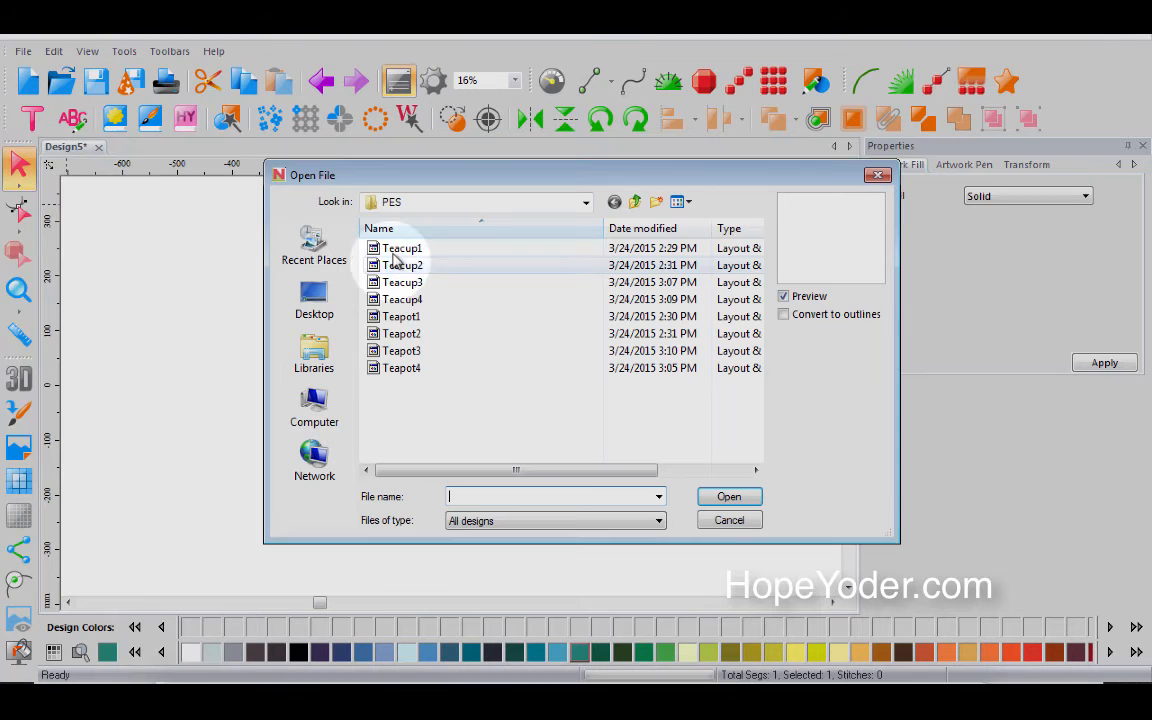
Open the Teapot PES design and confirm the View tab selection highlight settings.
{"action": "double_click", "coordinate": [400, 350]}
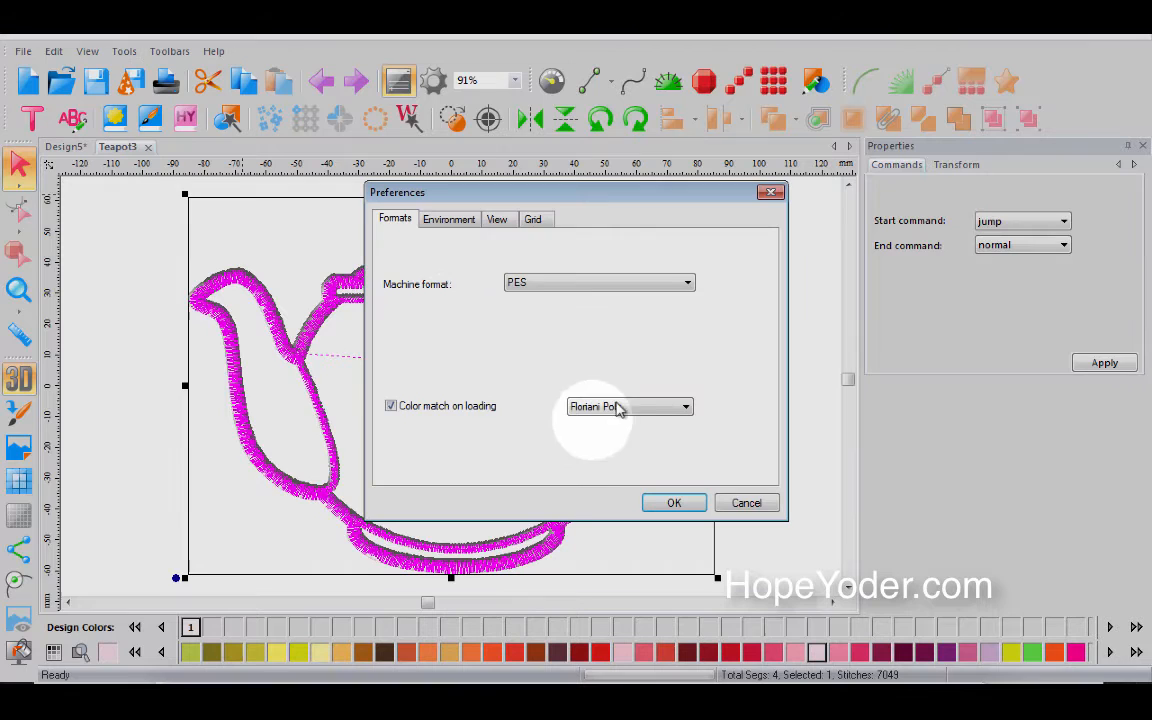
{"action": "left_click", "coordinate": [496, 218]}
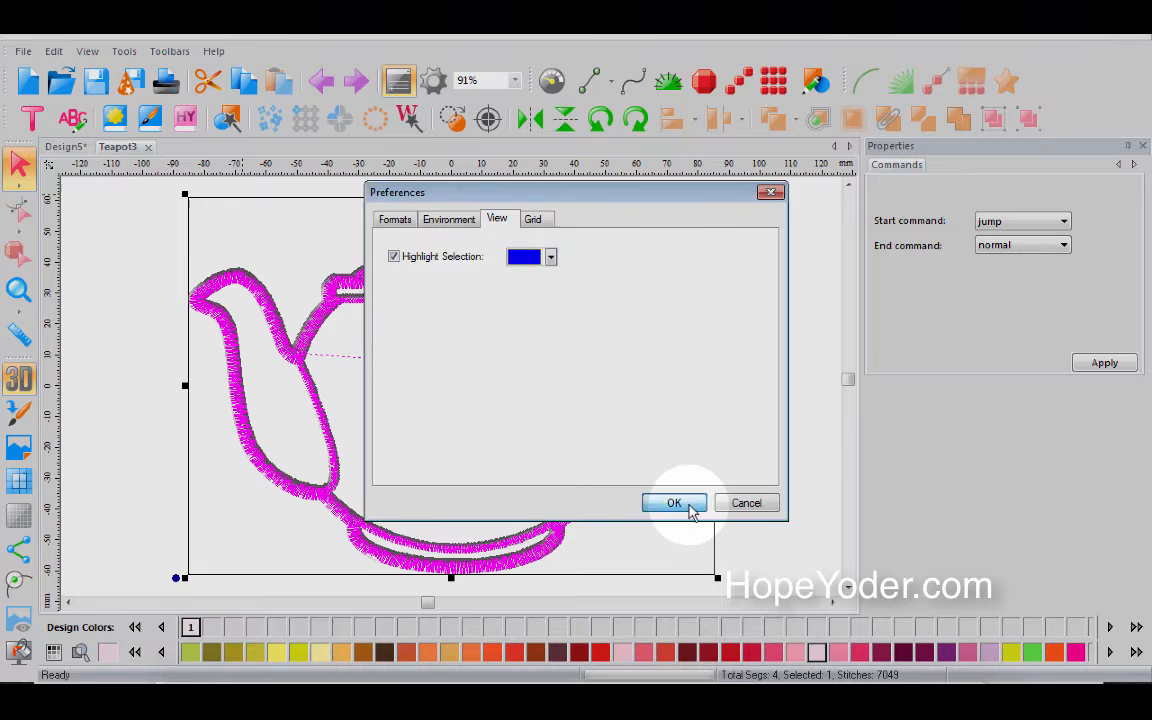
{"action": "left_click", "coordinate": [672, 502]}
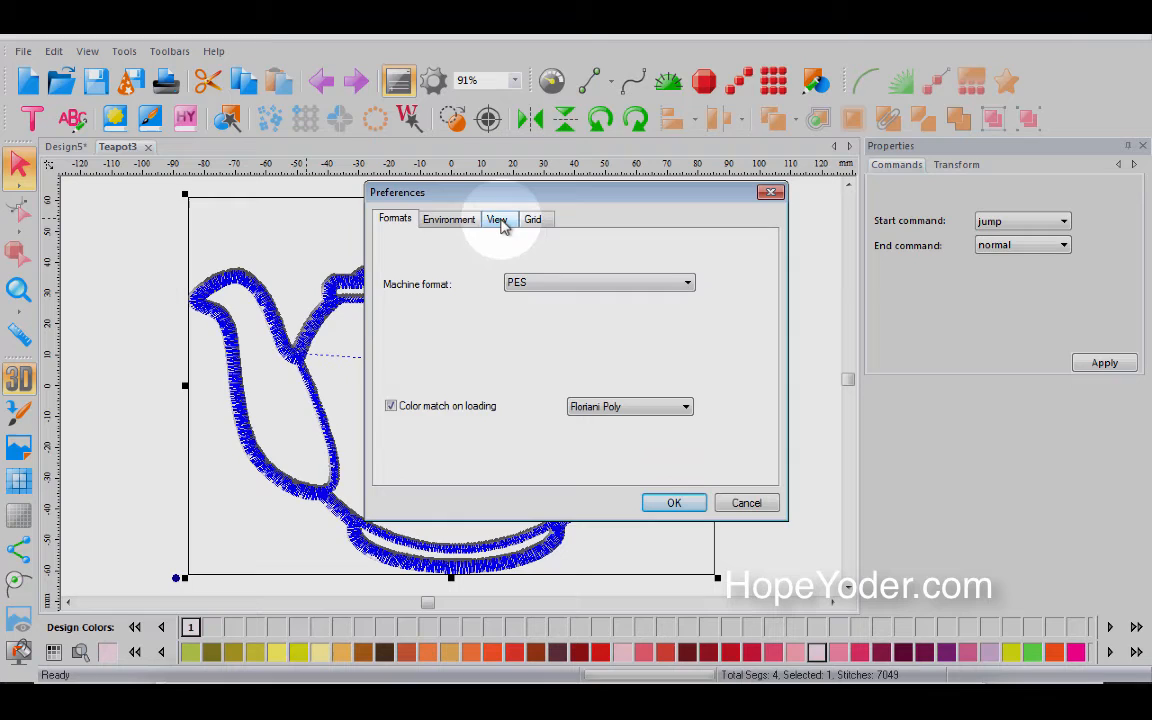
Apply Grid preferences with dashed lines and purple major colour to the teapot canvas.
{"action": "left_click", "coordinate": [532, 218]}
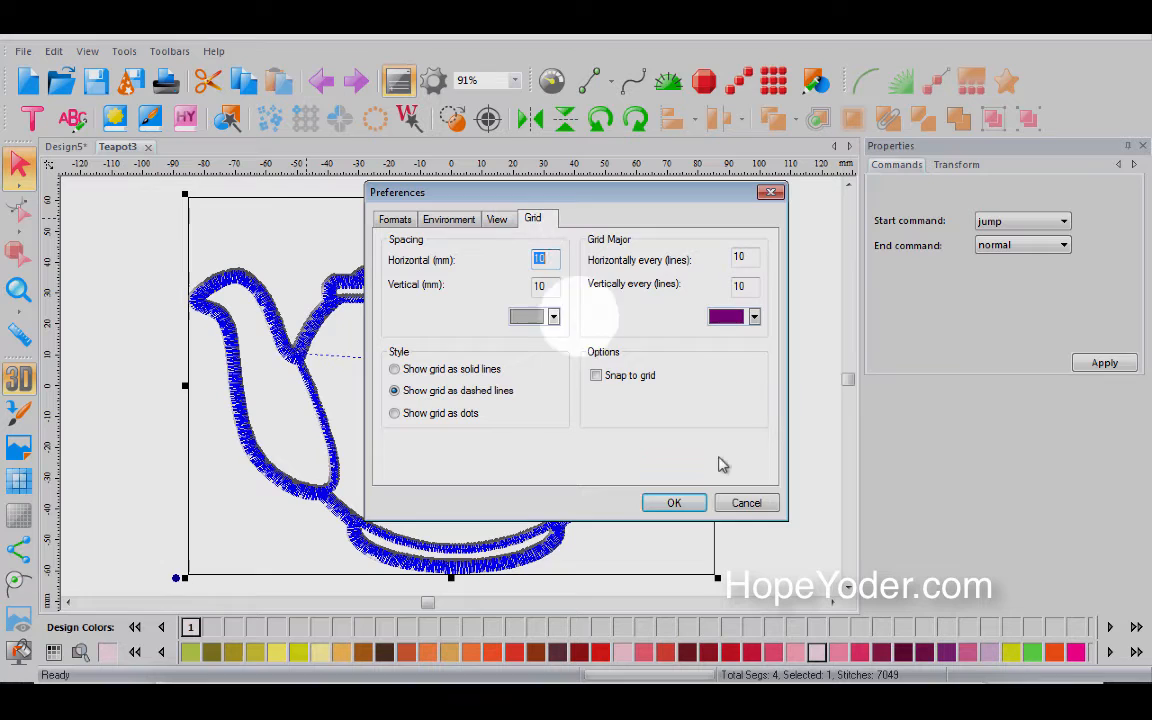
{"action": "left_click", "coordinate": [674, 502]}
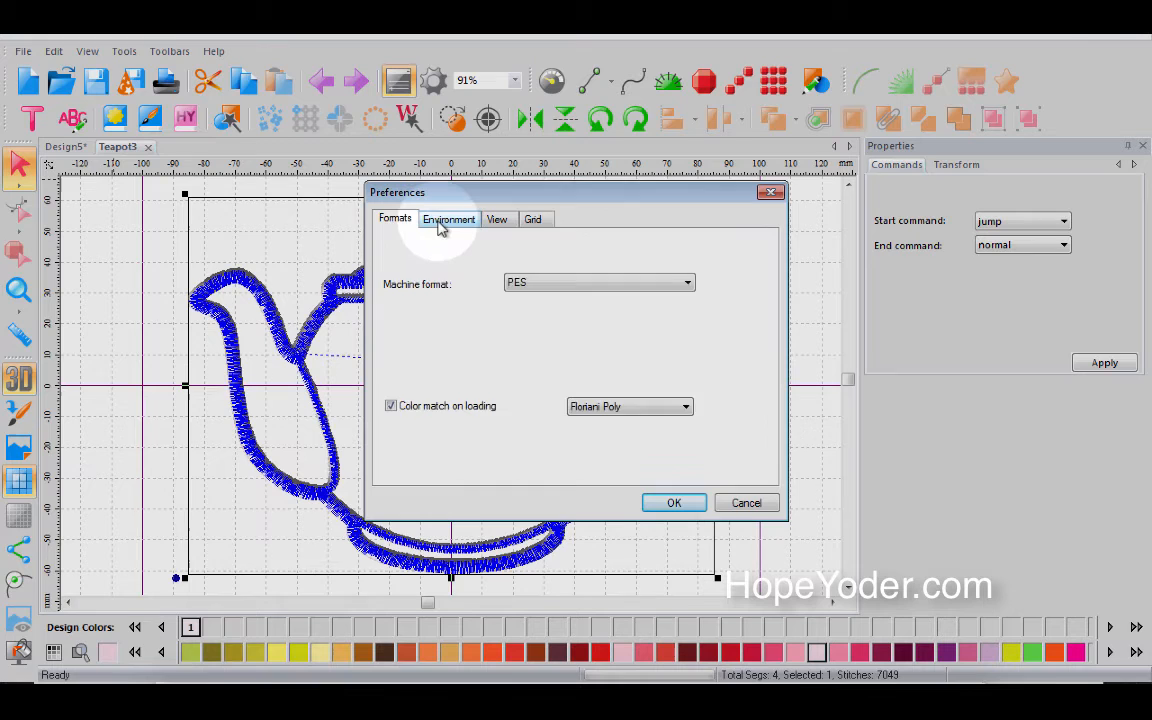
Set Environment units to Inches and review the purple major grid line colour, then confirm.
{"action": "left_click", "coordinate": [674, 502]}
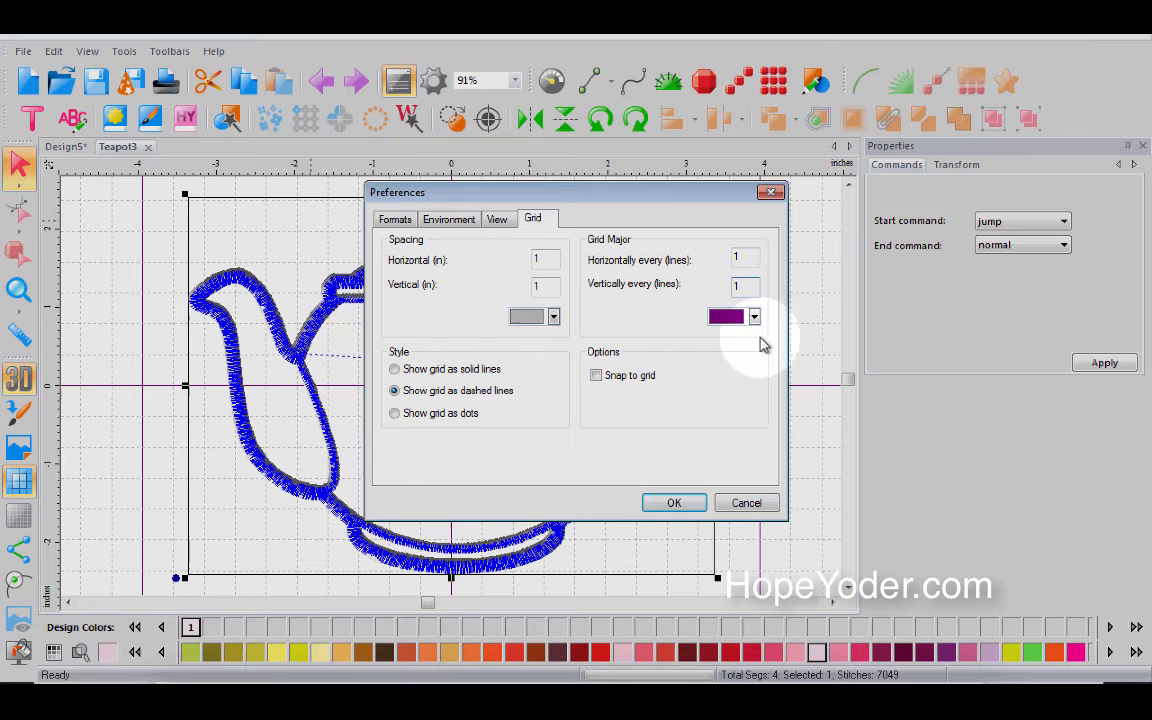
{"action": "left_click", "coordinate": [754, 316]}
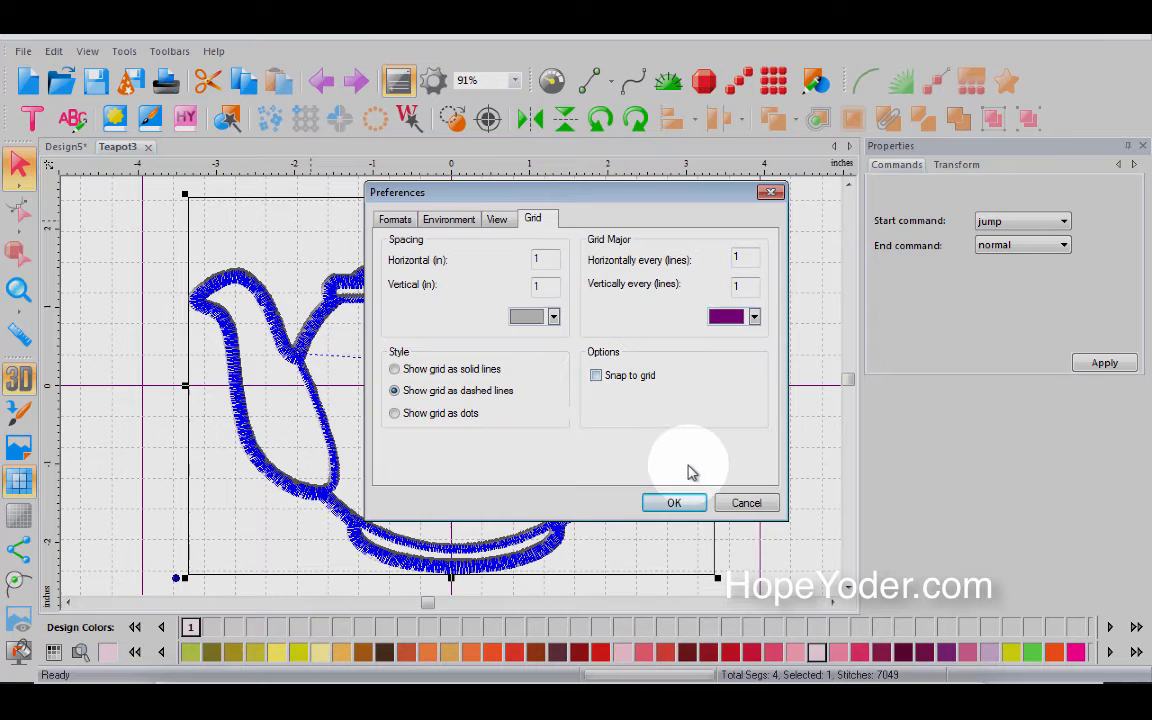
{"action": "left_click", "coordinate": [674, 504]}
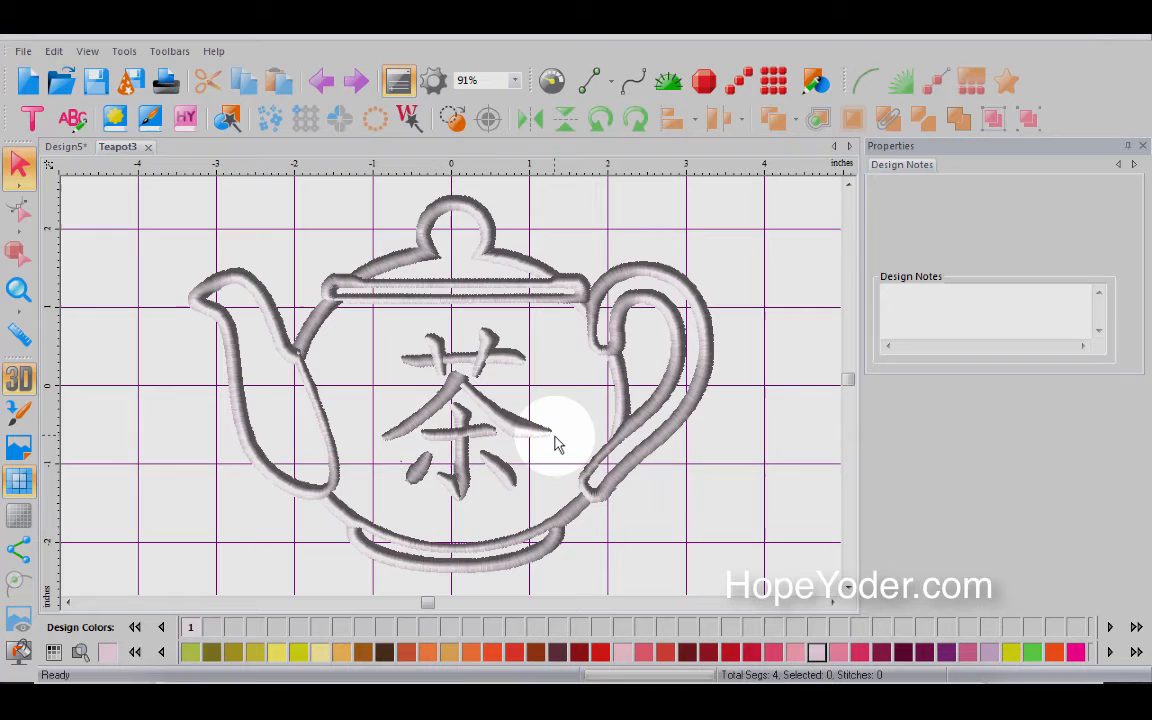
{"action": "mouse_move", "coordinate": [28, 82]}
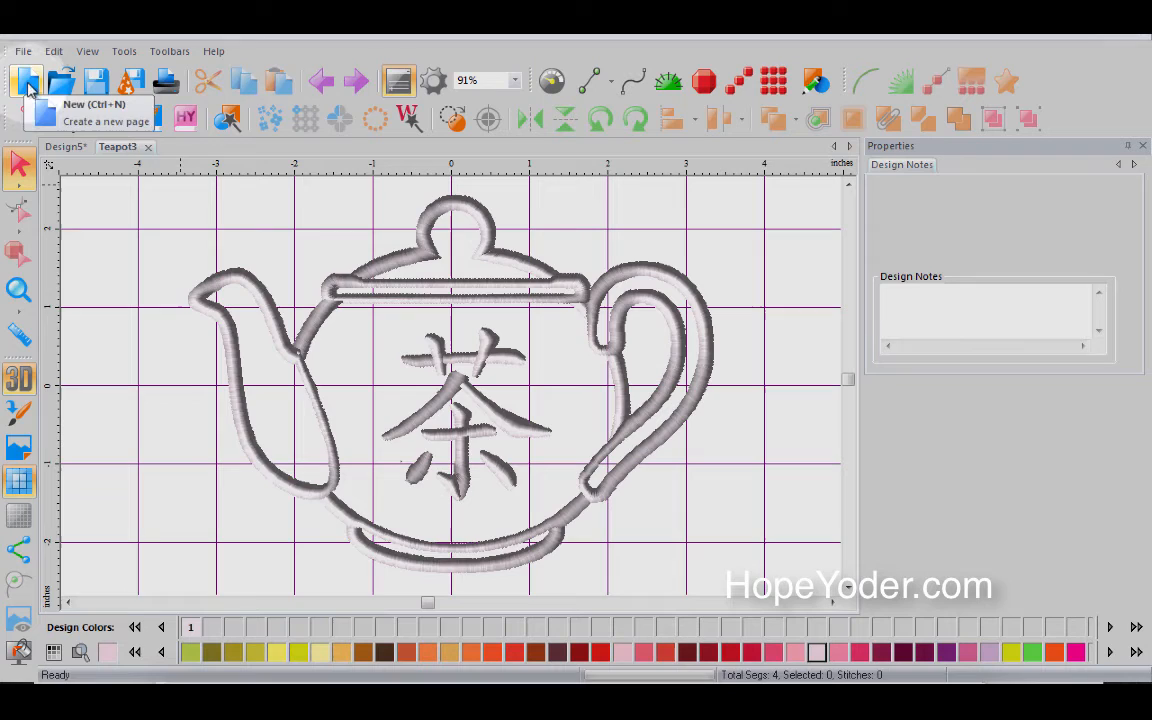
Create a new blank design page beside the teapot embroidery.
{"action": "left_click", "coordinate": [28, 80]}
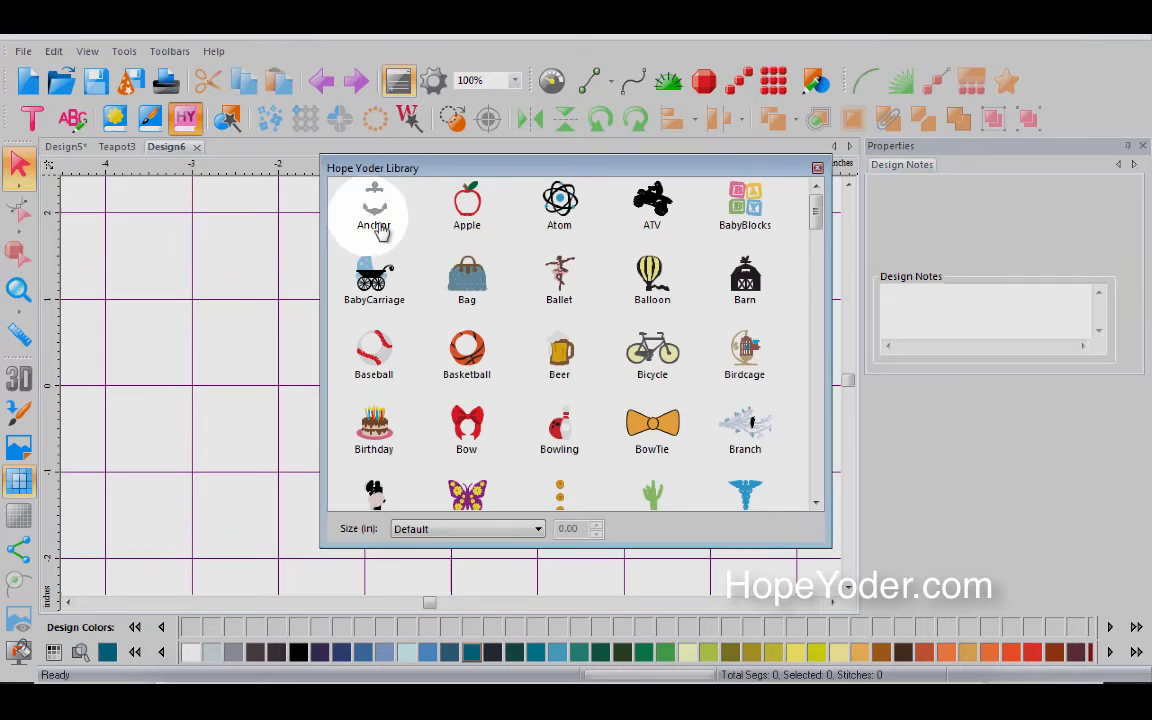
Add the Anchor design from the Hope Yoder Library onto the new page.
{"action": "double_click", "coordinate": [372, 204]}
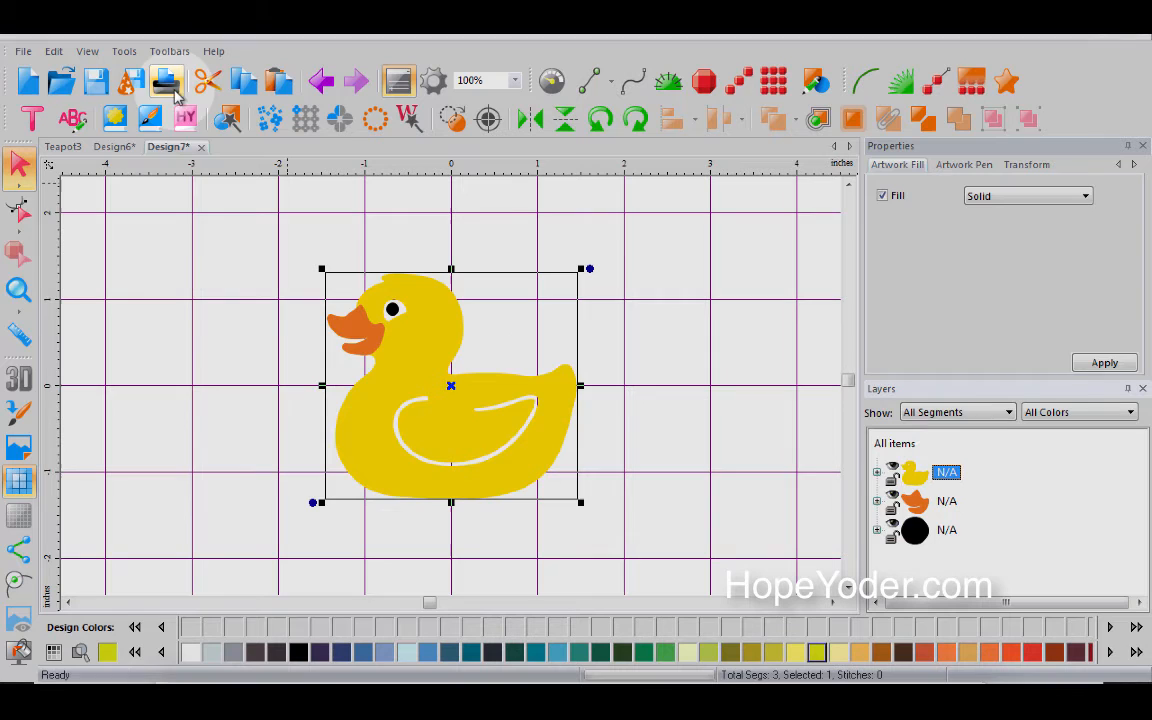
Copy the yellow rubber duck and paste it onto the anchor page in front of the anchor.
{"action": "left_click", "coordinate": [112, 146]}
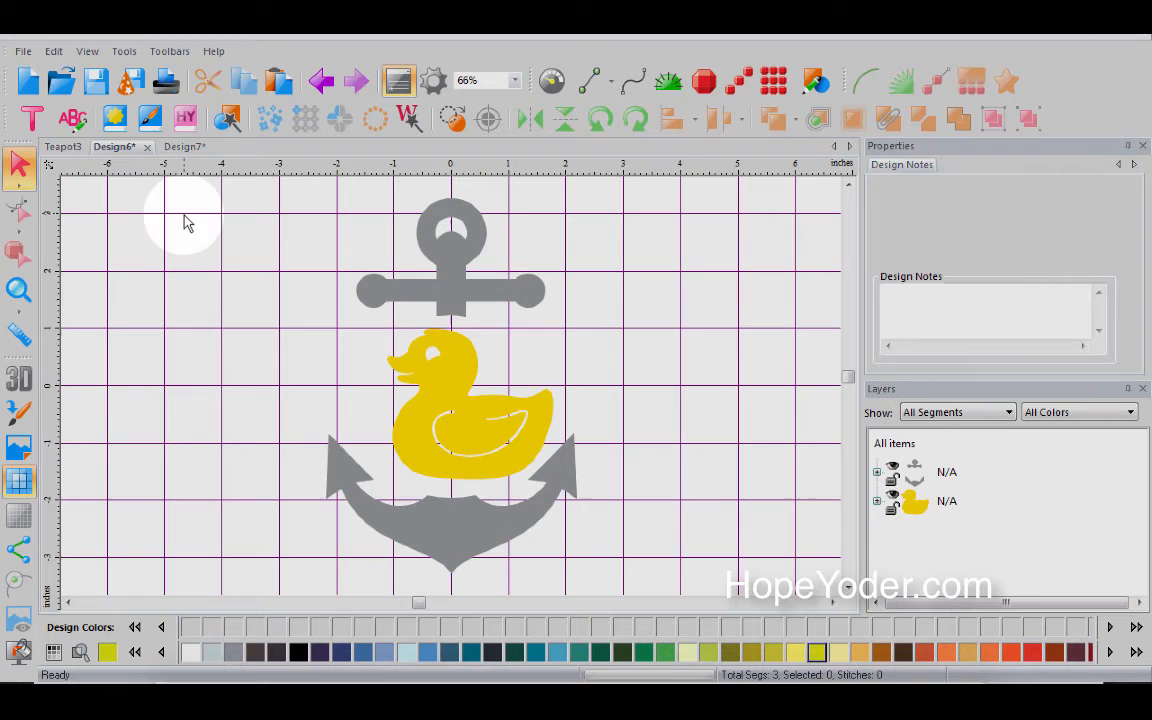
{"action": "left_click", "coordinate": [112, 148]}
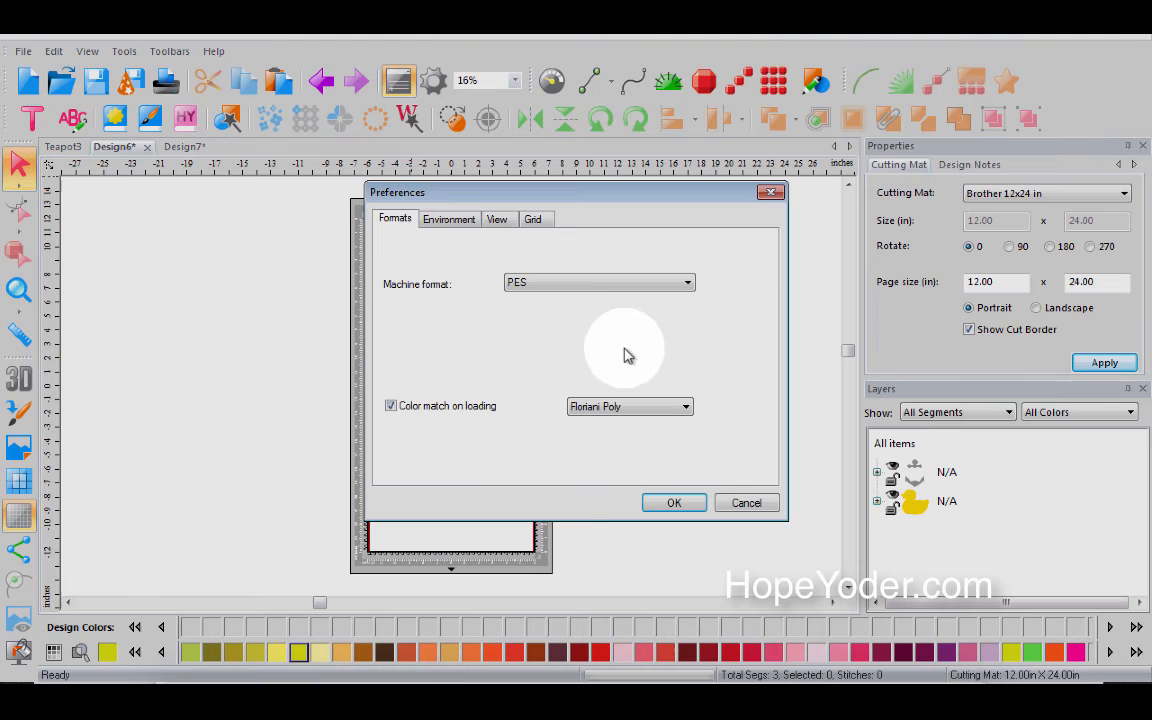
Dismiss Preferences and hide the cutting mat behind the anchor and duck.
{"action": "left_click", "coordinate": [672, 502]}
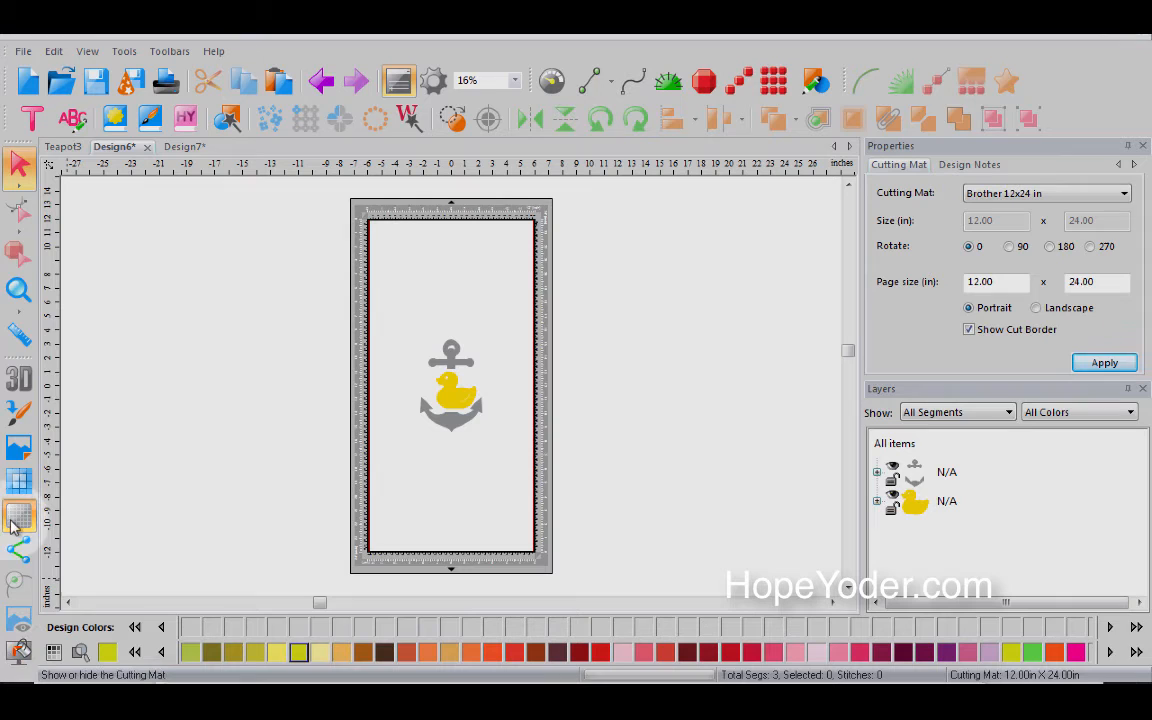
{"action": "left_click", "coordinate": [20, 516]}
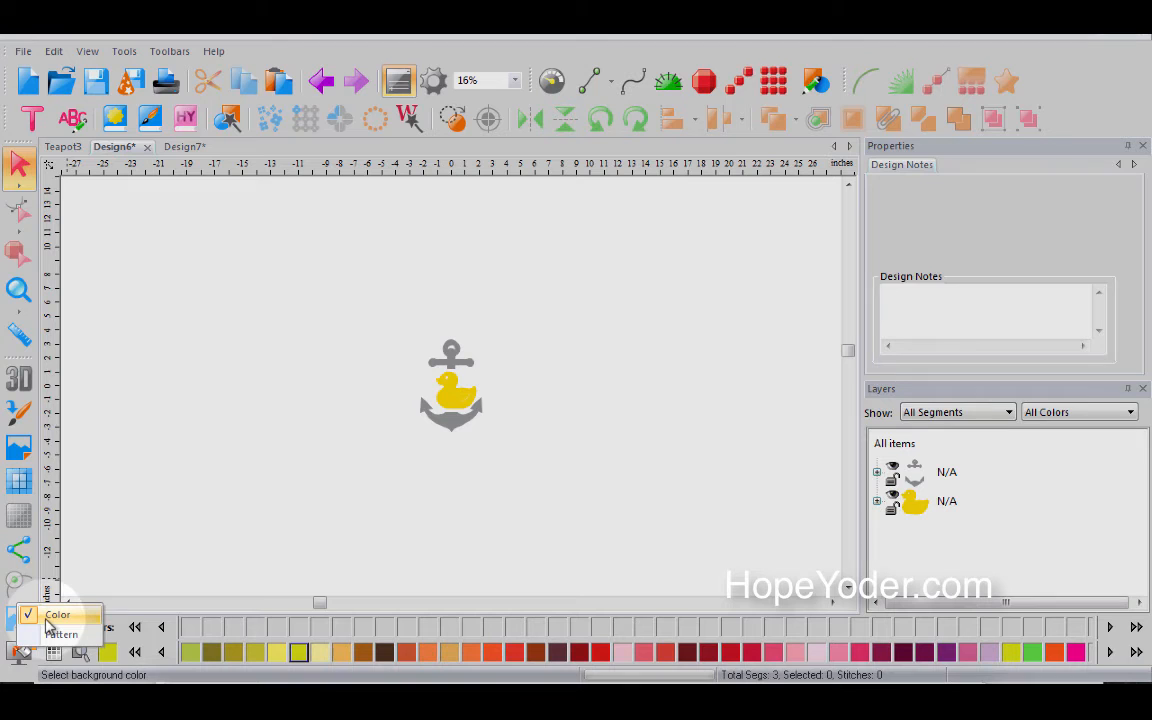
Give the anchor page a solid pink background colour.
{"action": "left_click", "coordinate": [56, 614]}
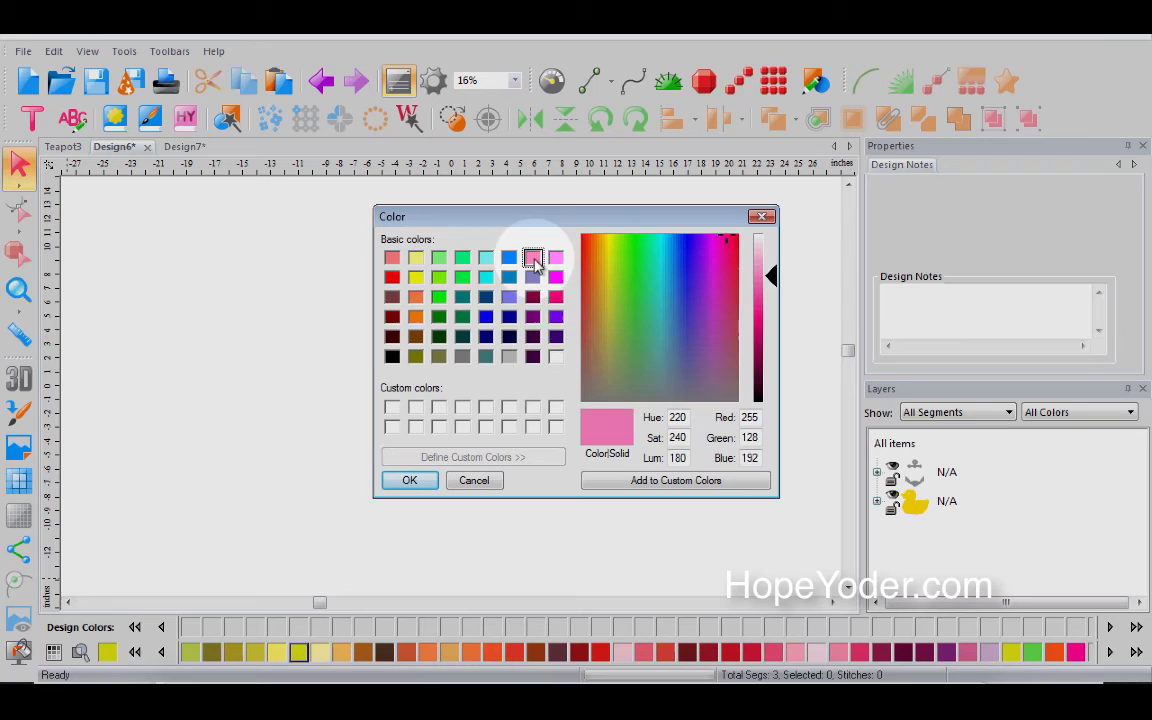
{"action": "left_click", "coordinate": [408, 480]}
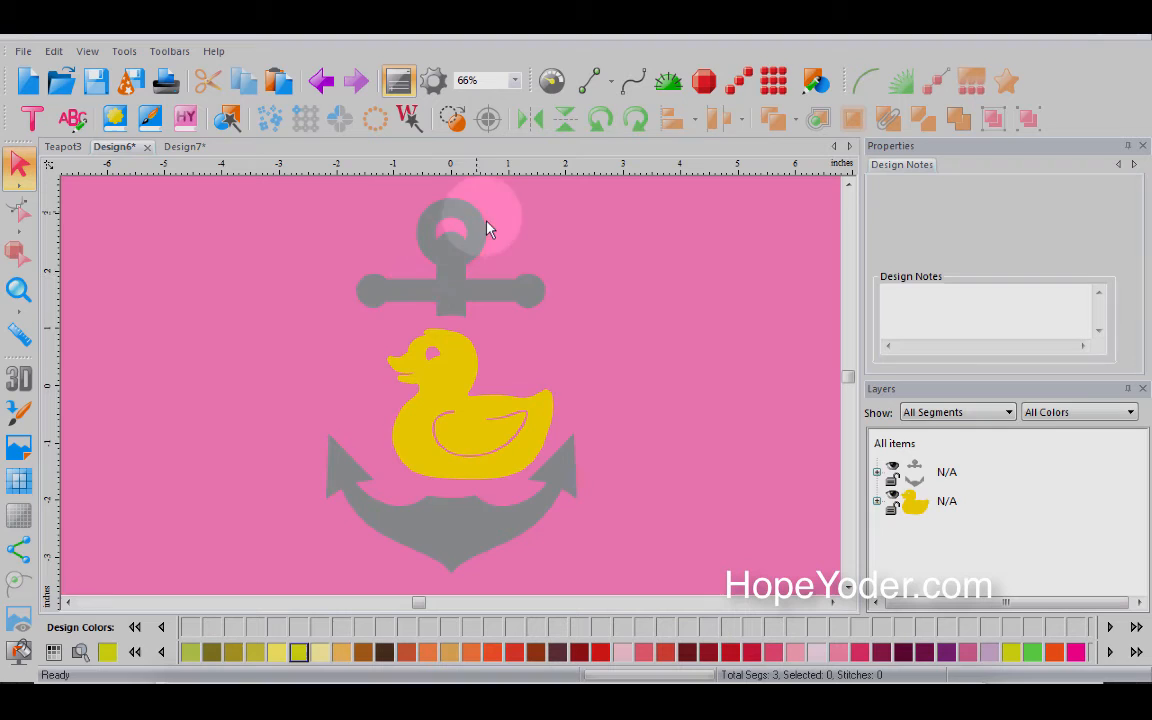
{"action": "mouse_move", "coordinate": [18, 378]}
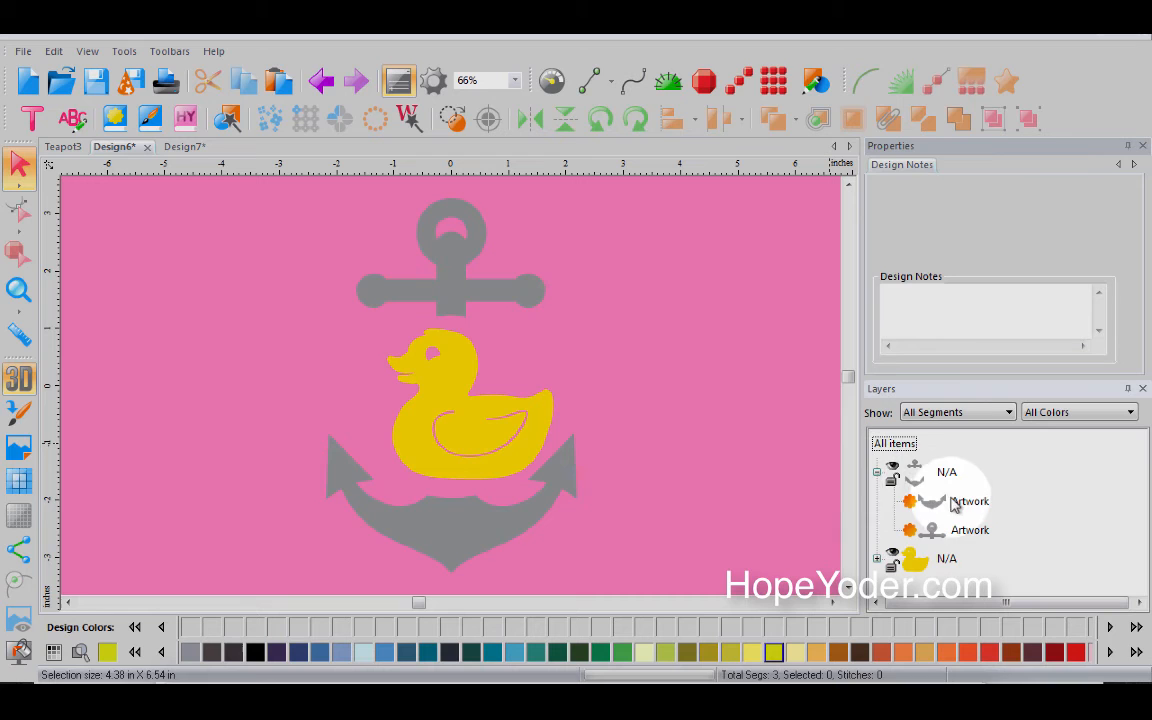
Expand the anchor's artwork parts in Layers and return to the Teapot design.
{"action": "left_click", "coordinate": [64, 146]}
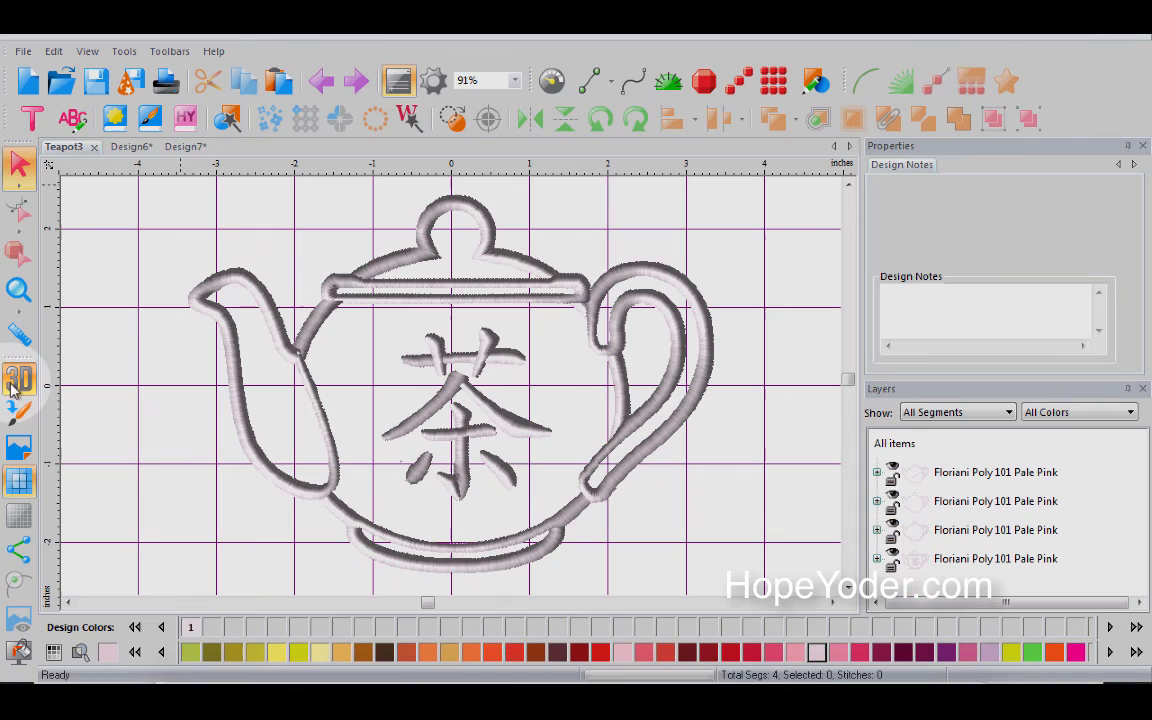
{"action": "left_click", "coordinate": [20, 378]}
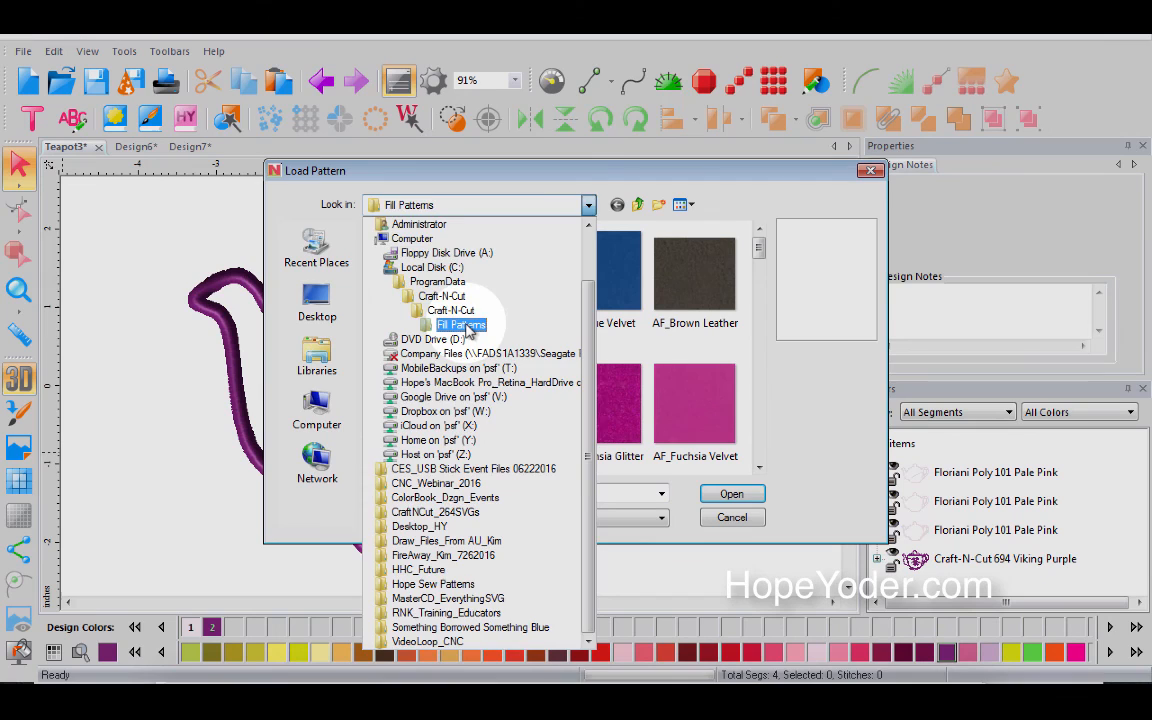
Browse the Fill Patterns folder and apply White Mesh as the page background.
{"action": "double_click", "coordinate": [460, 324]}
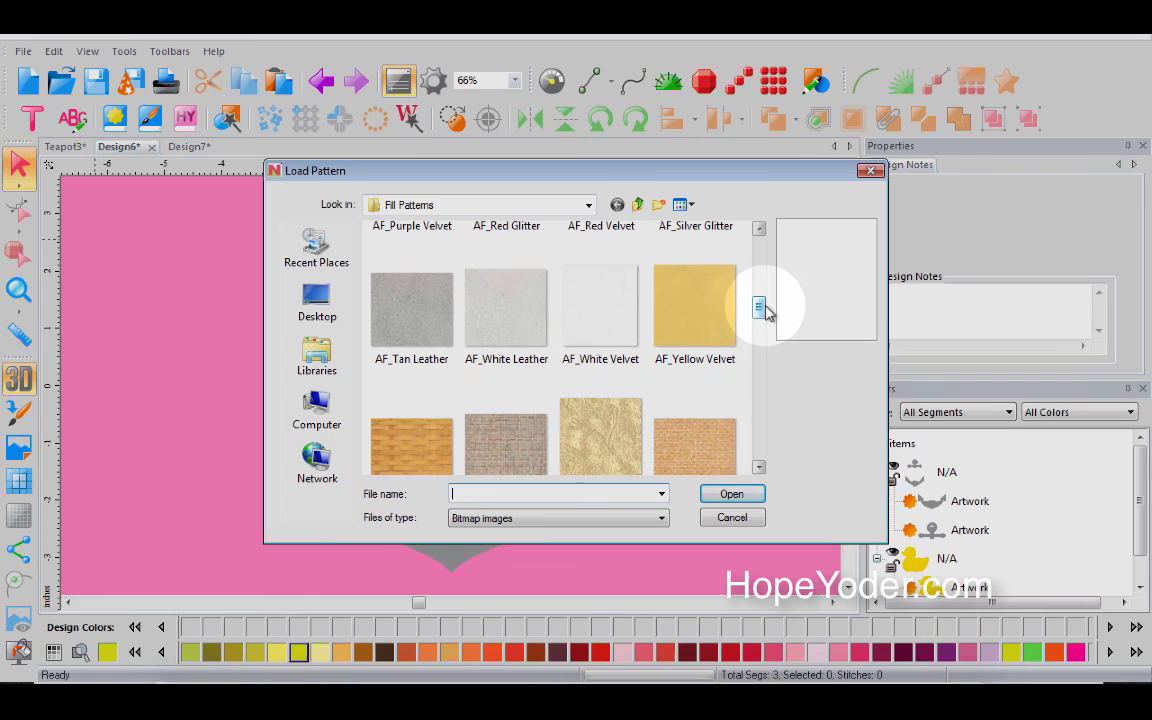
{"action": "scroll", "scroll_direction": "down", "scroll_amount": 3}
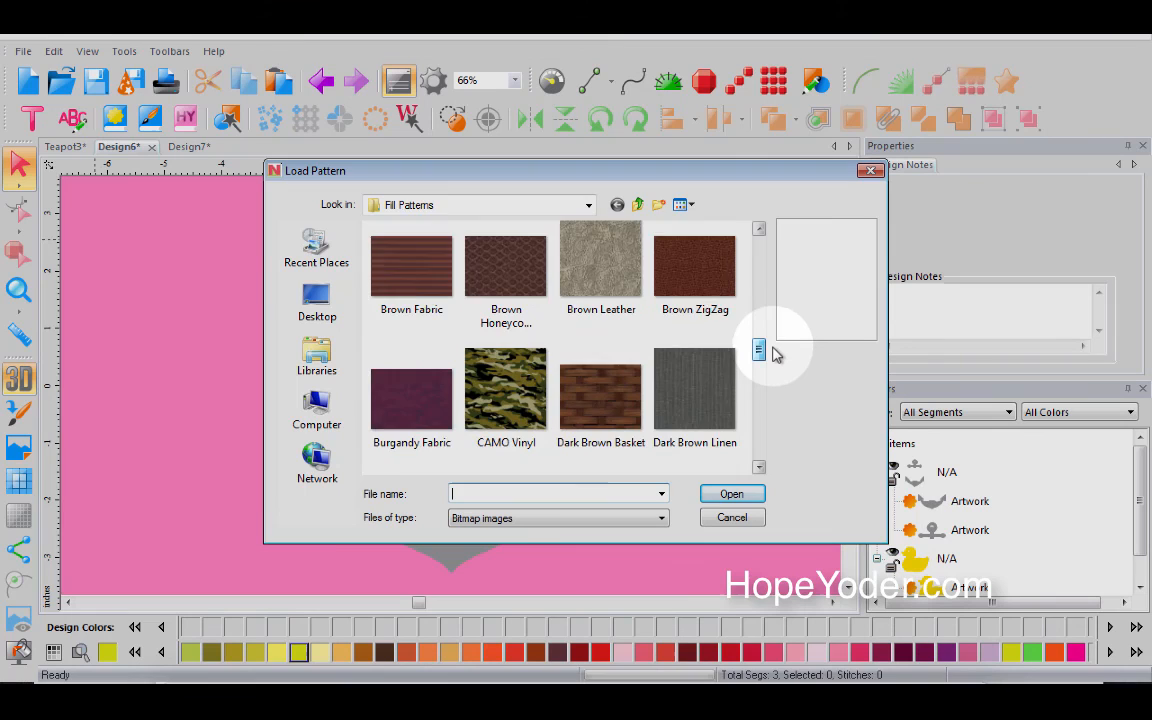
{"action": "scroll", "scroll_direction": "down", "scroll_amount": 3}
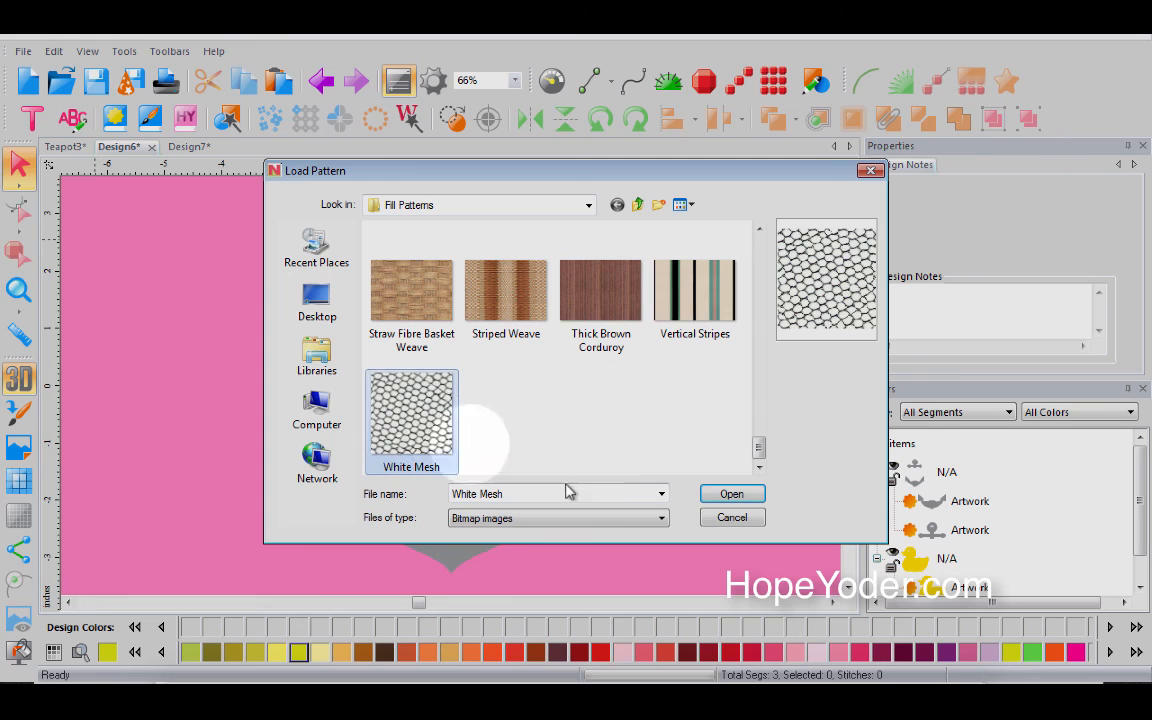
{"action": "left_click", "coordinate": [732, 492]}
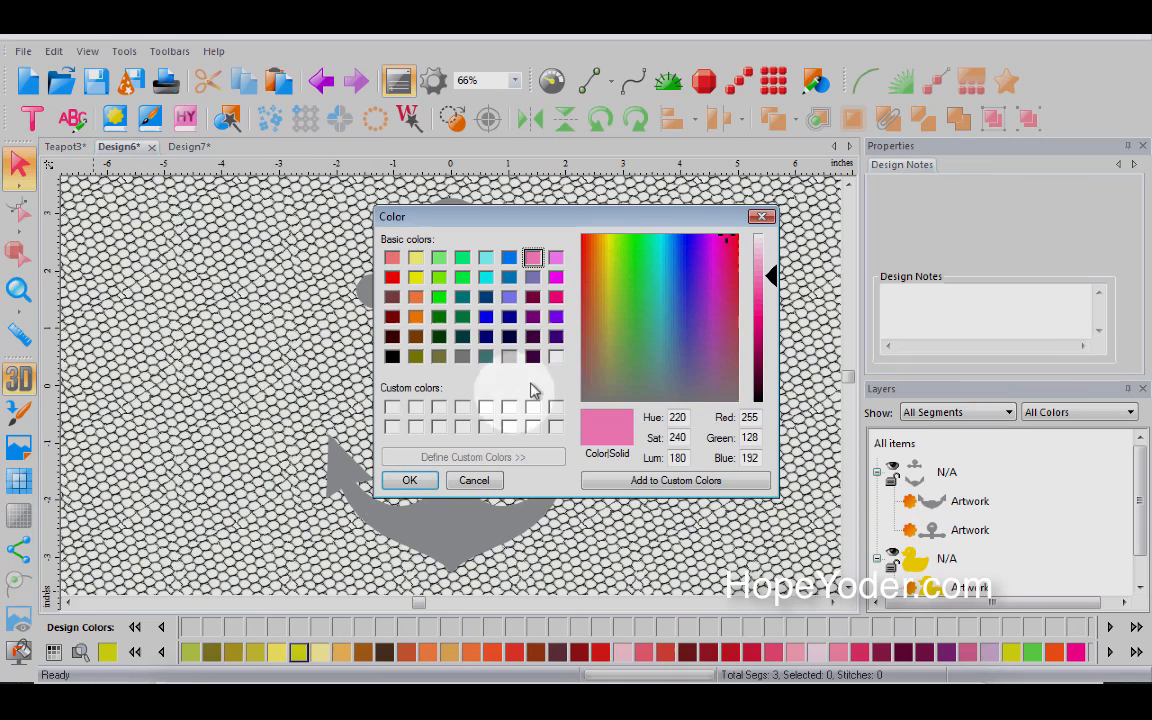
Reset the anchor page background to white and switch to the Design7 duck design.
{"action": "left_click", "coordinate": [408, 480]}
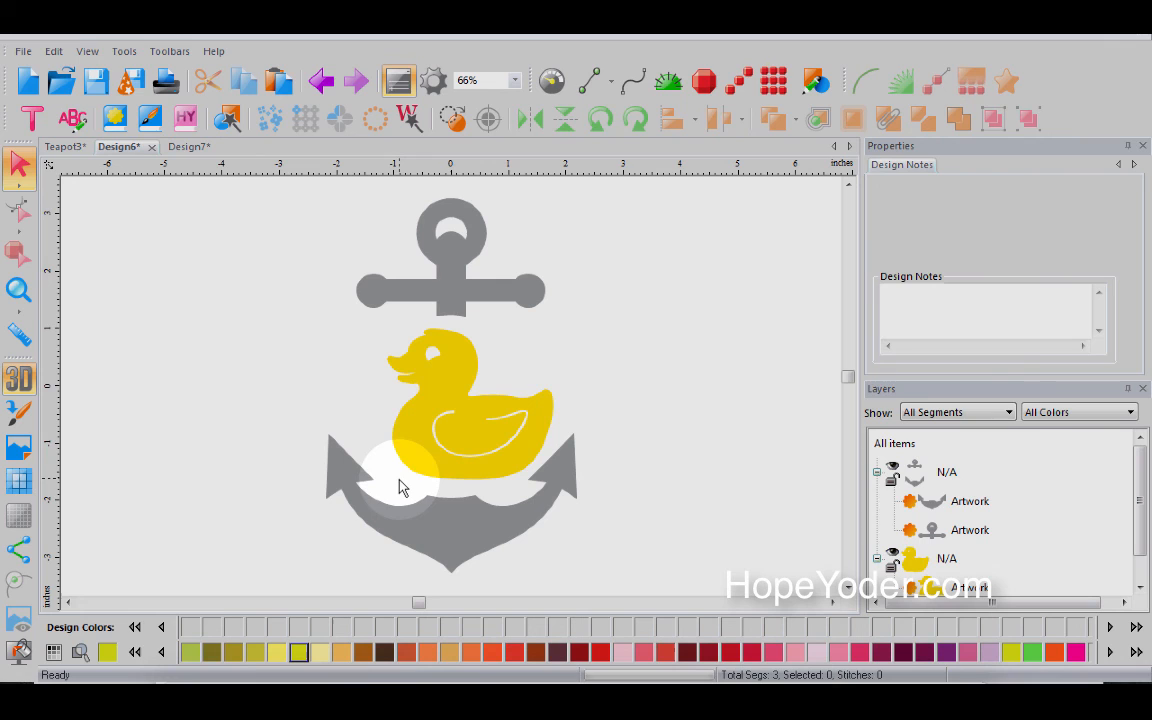
{"action": "left_click", "coordinate": [118, 146]}
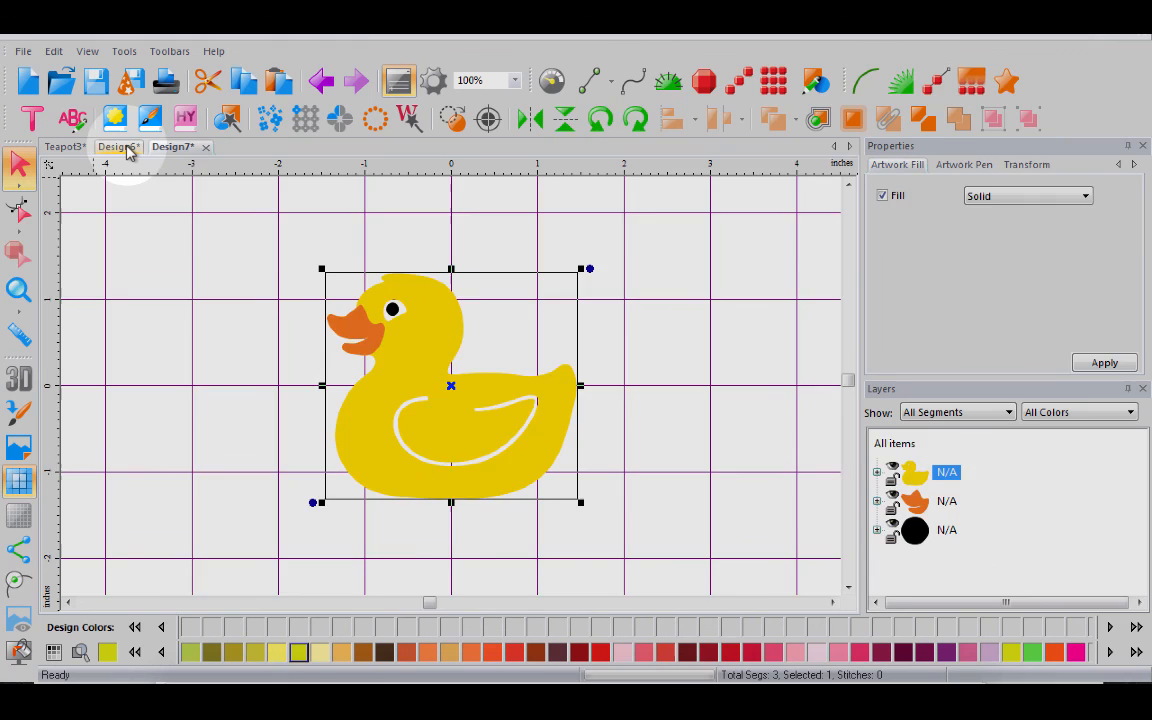